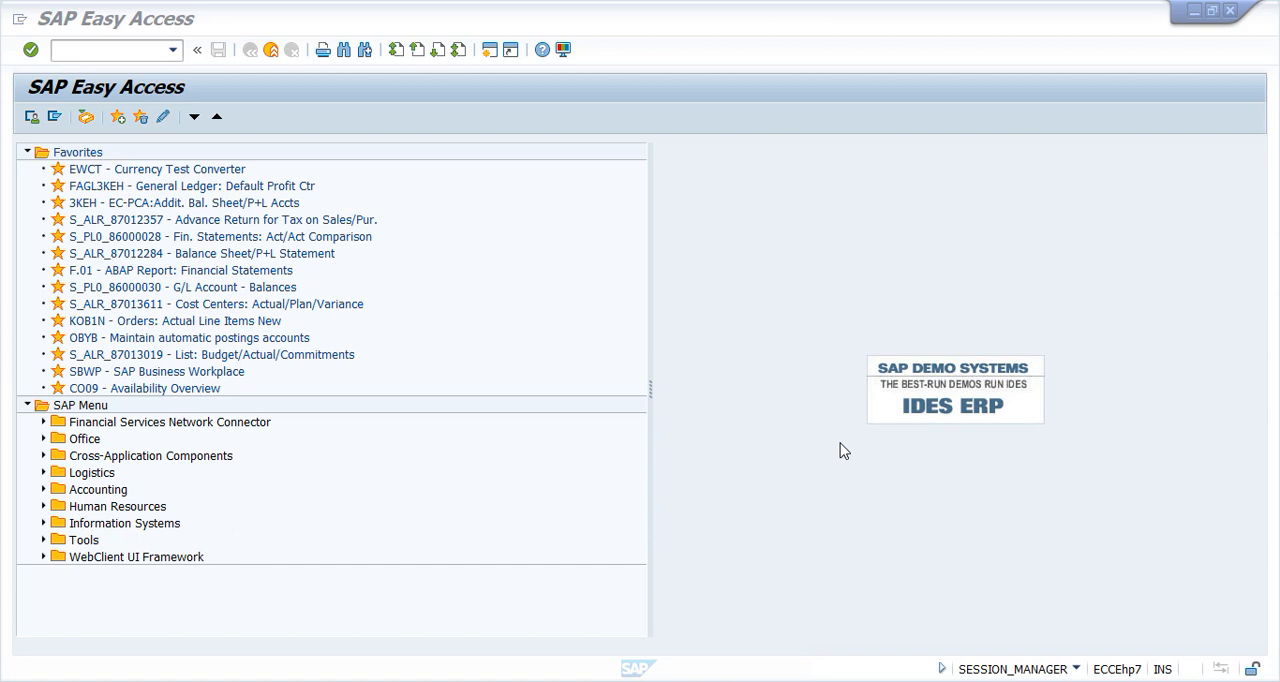
# Step: Start transaction VL01 and enter shipping point RN11 for the new outbound delivery
pyautogui.click(100, 50)
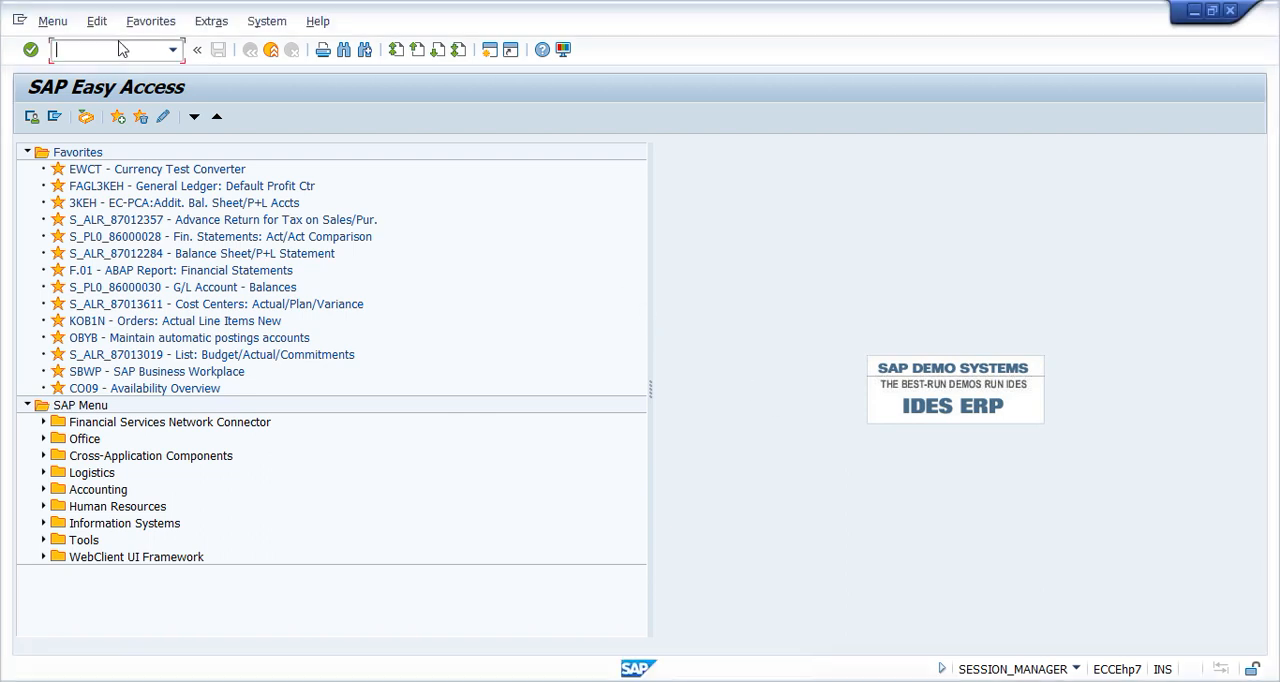
pyautogui.write('VL01')
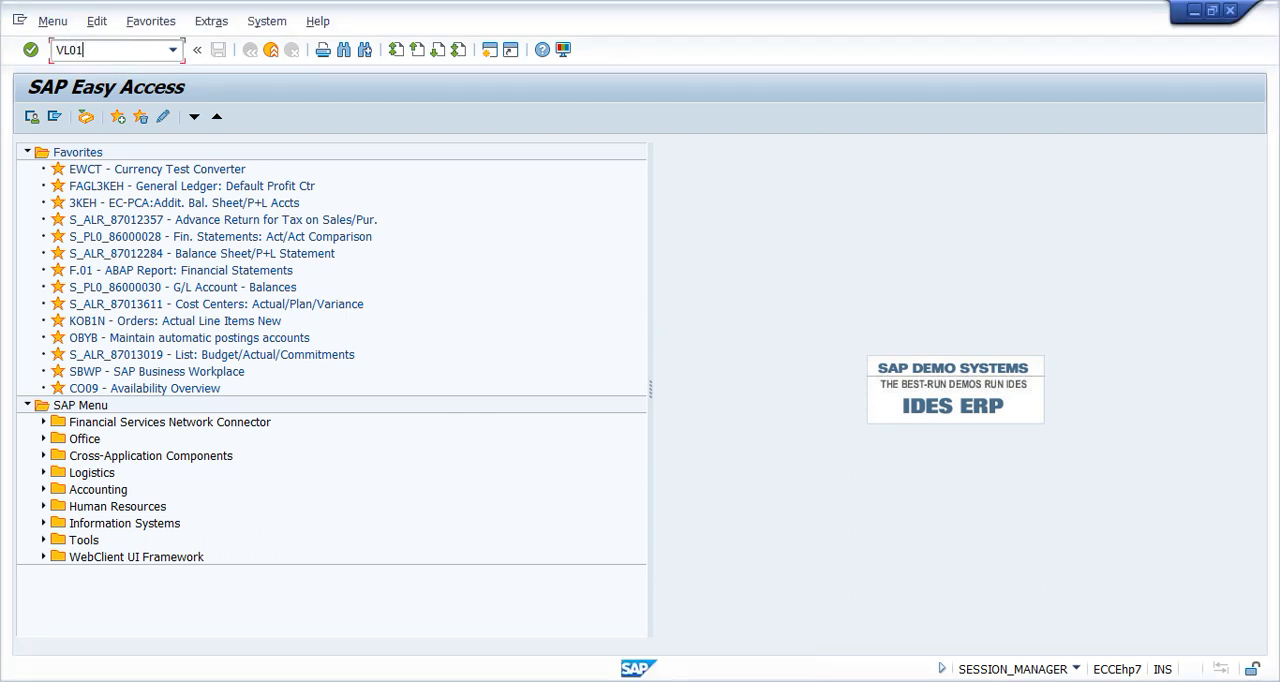
pyautogui.press('Enter')
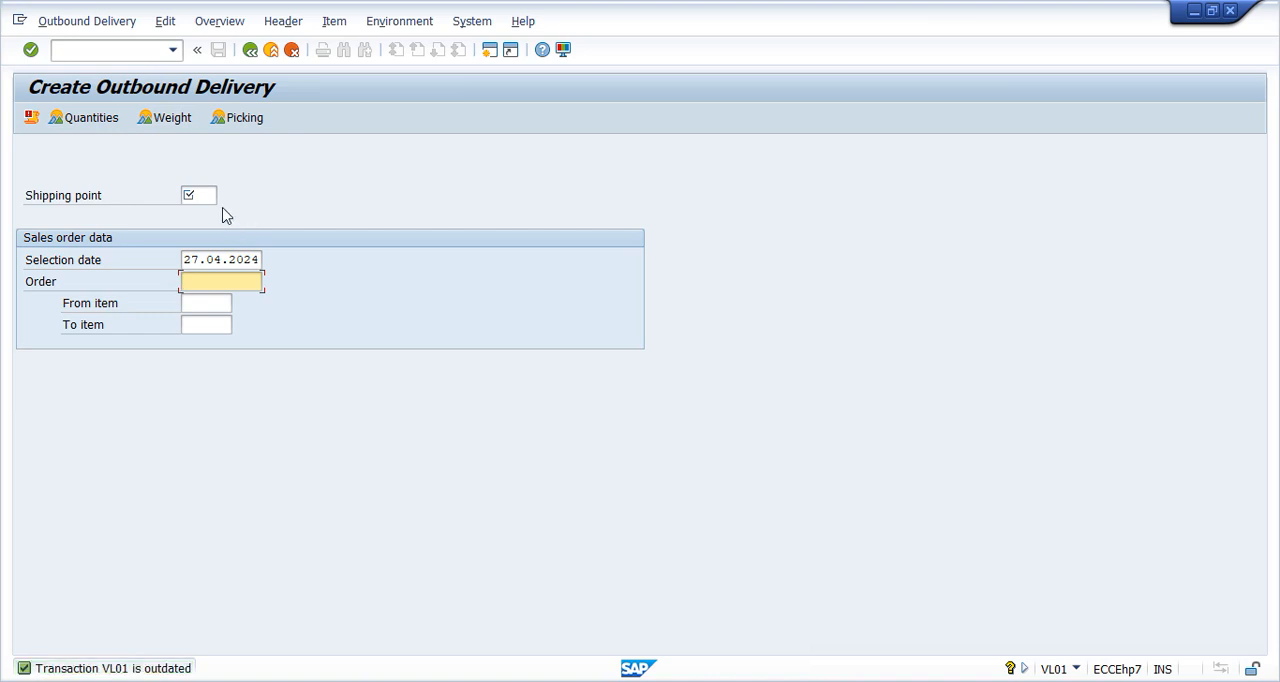
pyautogui.write('RN11')
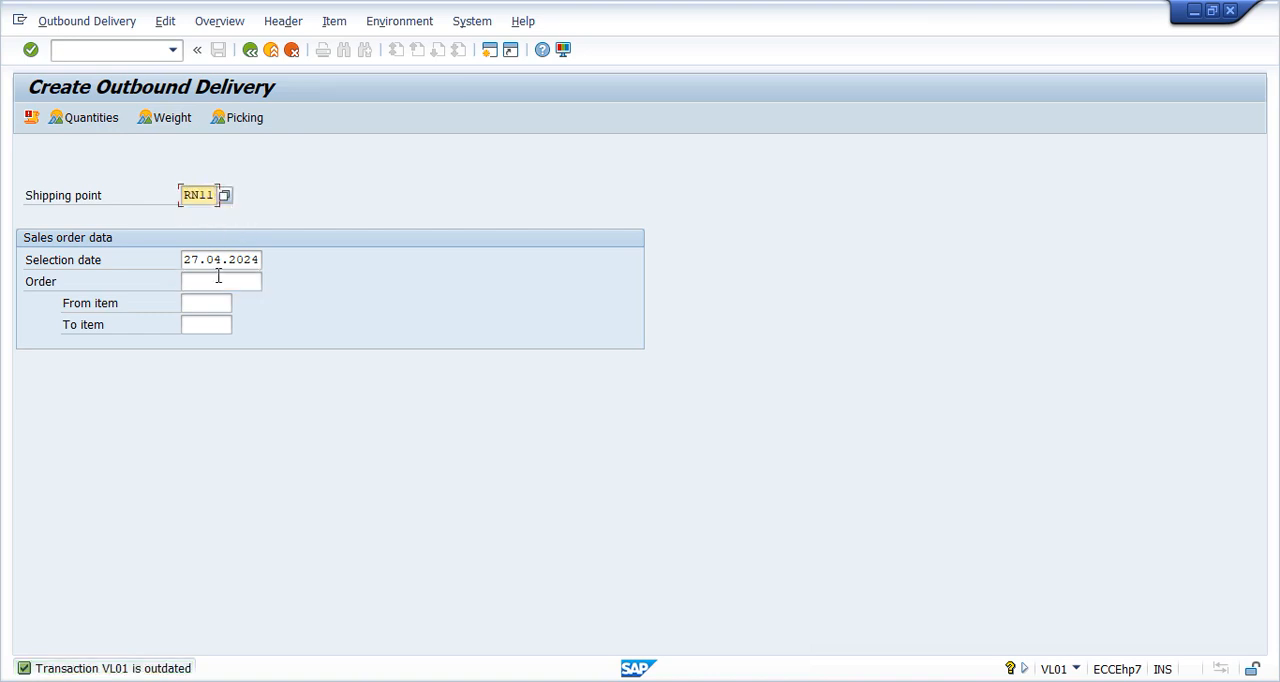
pyautogui.click(220, 280)
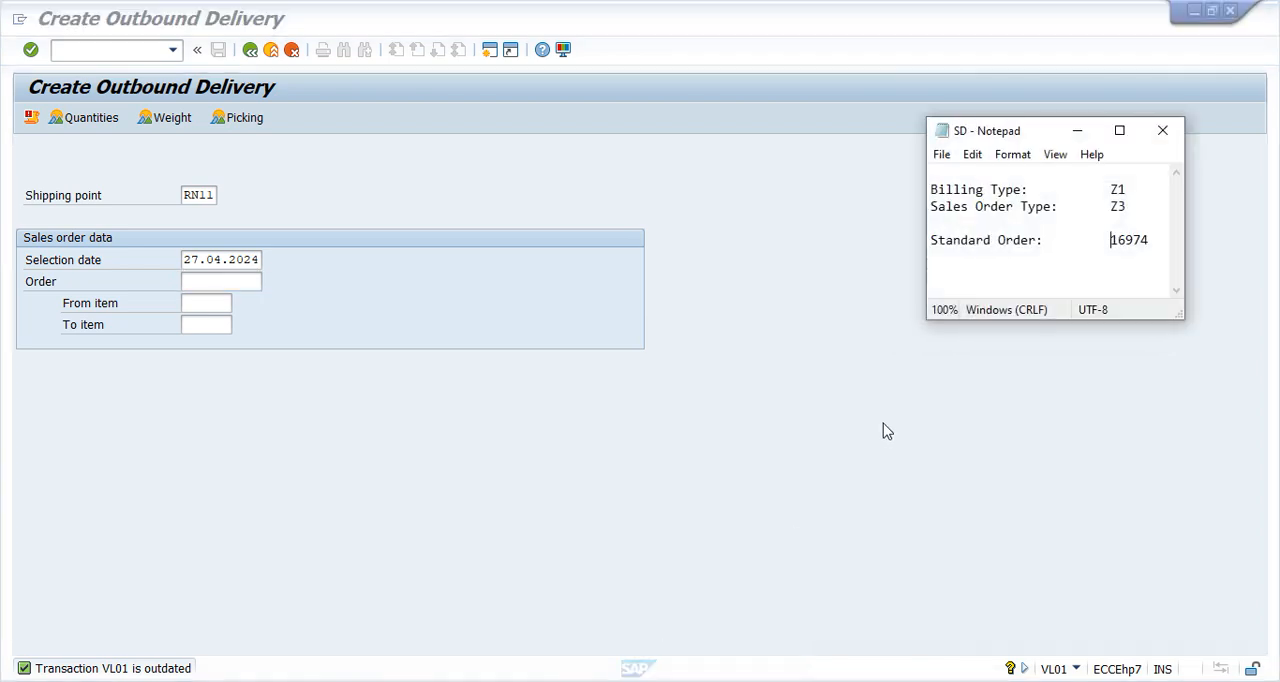
# Step: Copy sales order number 16974 from the notes and return to the Order field
pyautogui.doubleClick(1130, 240)
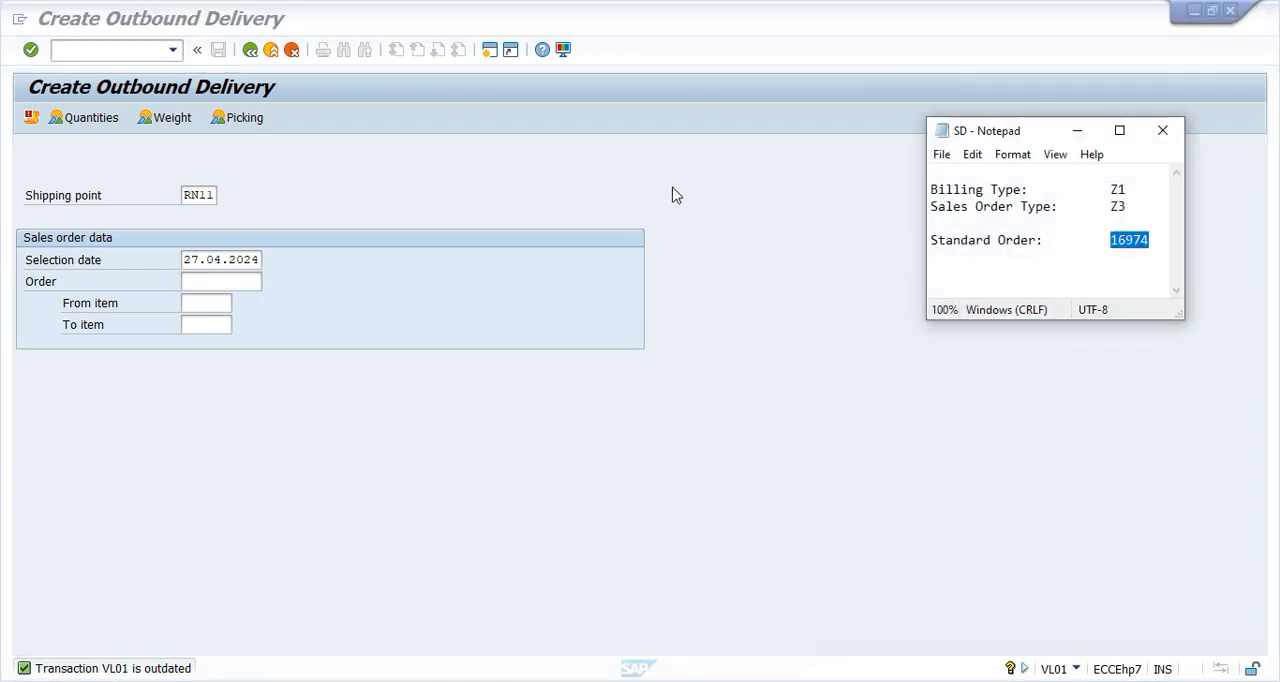
pyautogui.click(220, 280)
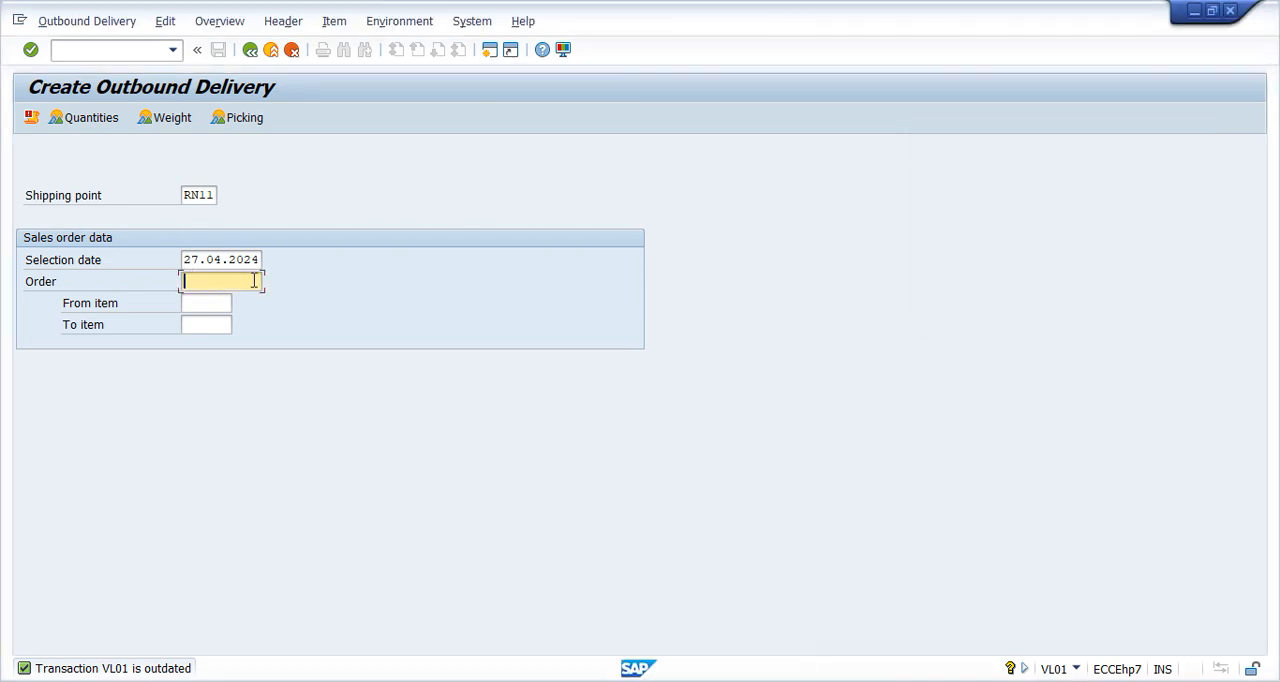
# Step: Enter order 16974 and save the outbound delivery, producing delivery 80018395
pyautogui.write('16974')
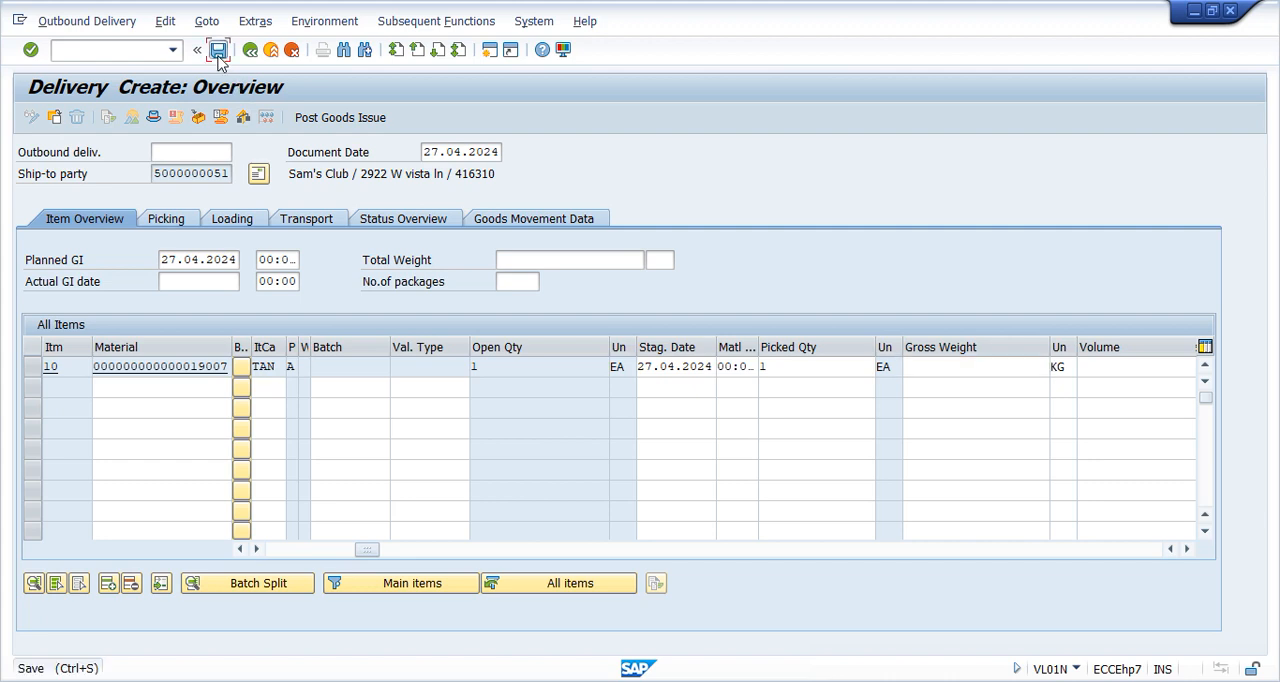
pyautogui.click(218, 50)
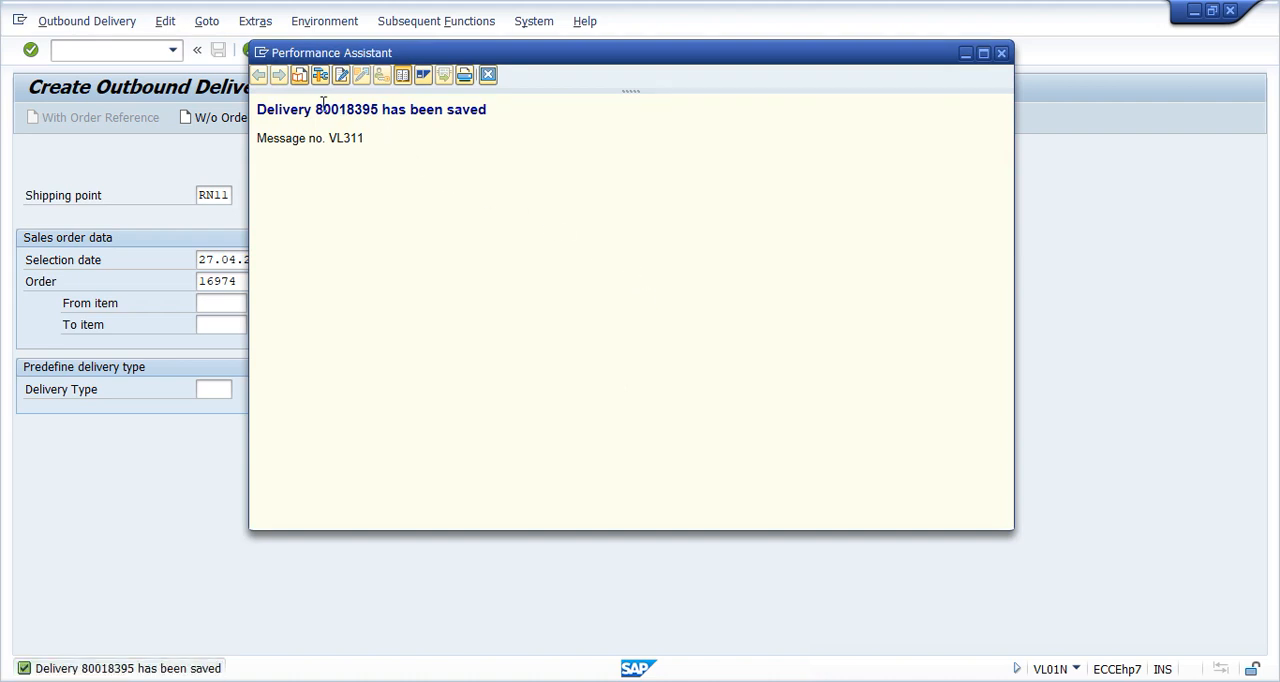
# Step: Record delivery number 80018395 in the notes and return to the delivery screen
pyautogui.doubleClick(316, 108)
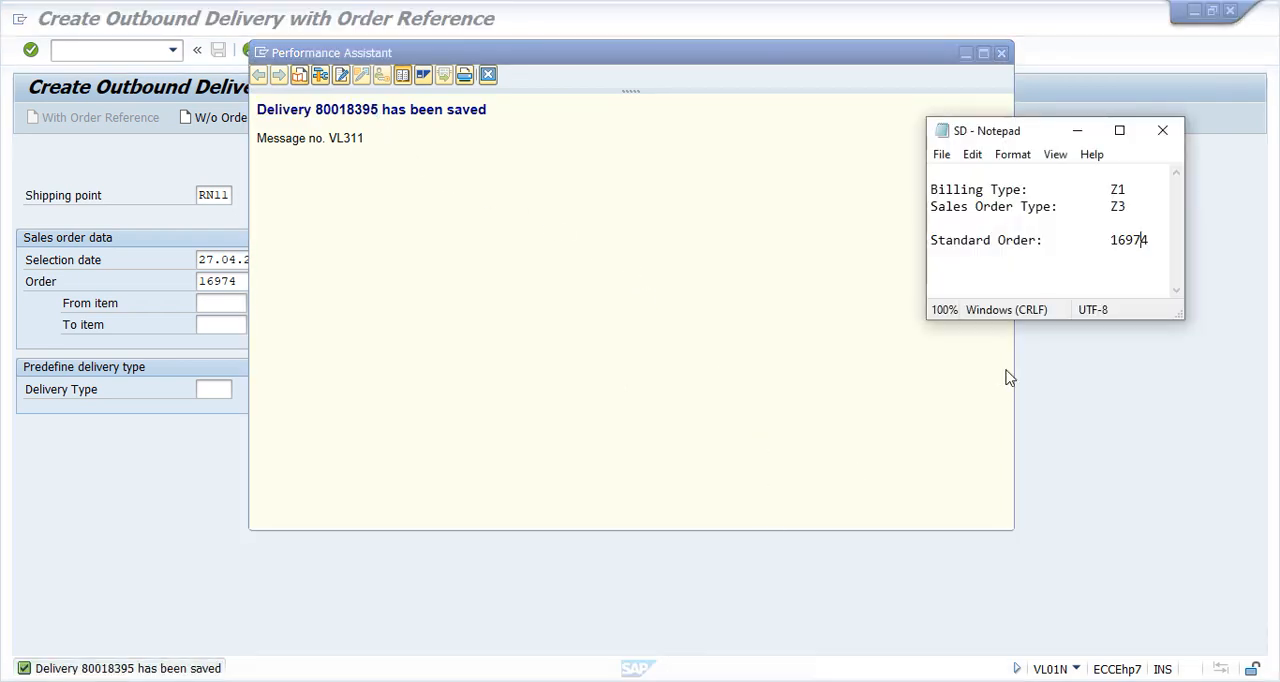
pyautogui.press('enter')
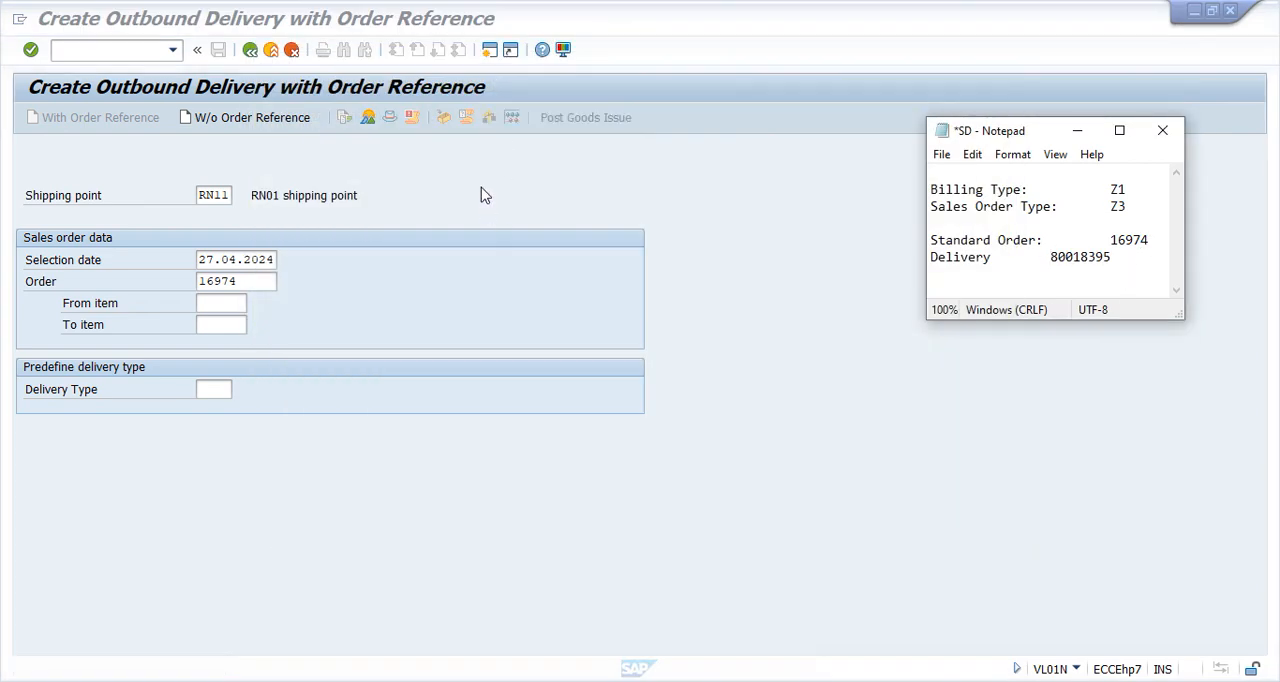
pyautogui.click(236, 280)
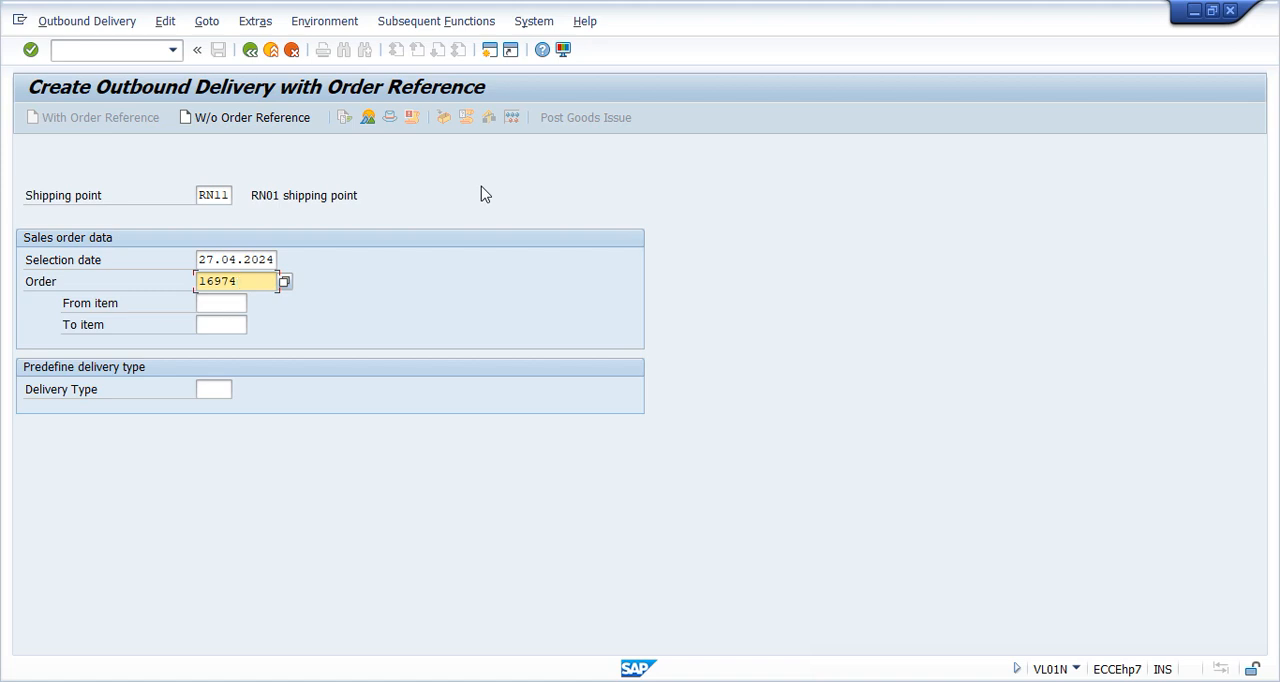
pyautogui.moveTo(636, 344)
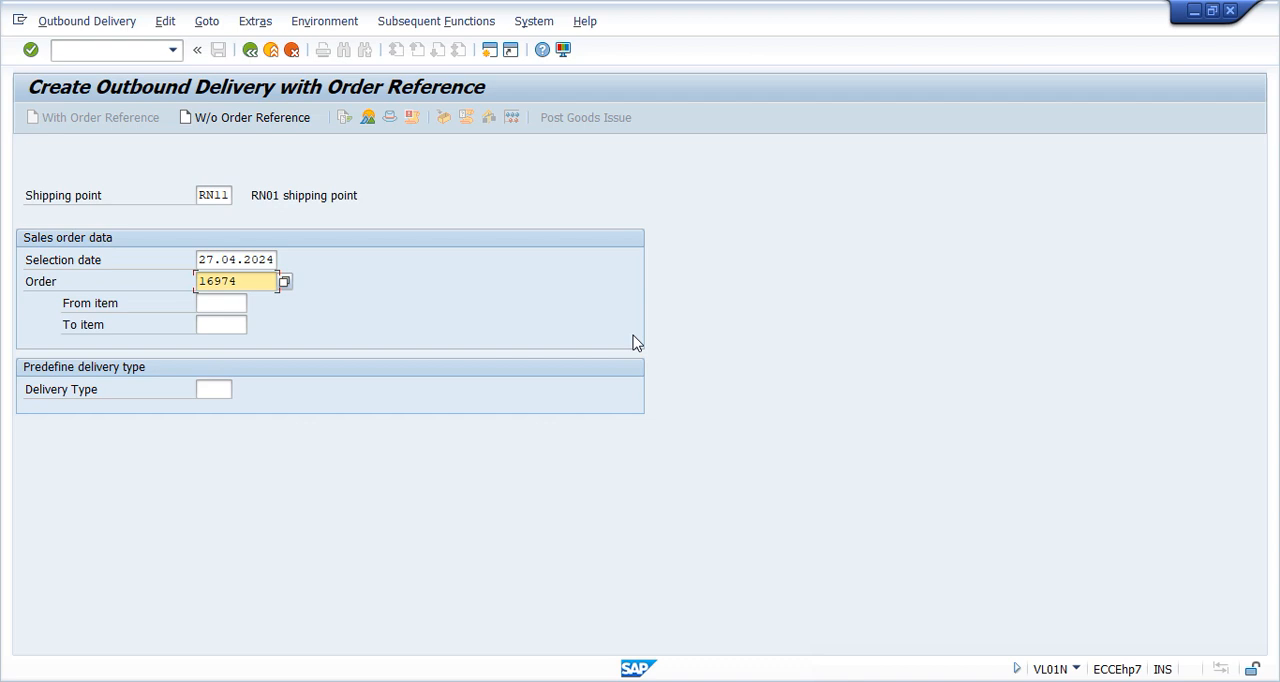
pyautogui.moveTo(270, 70)
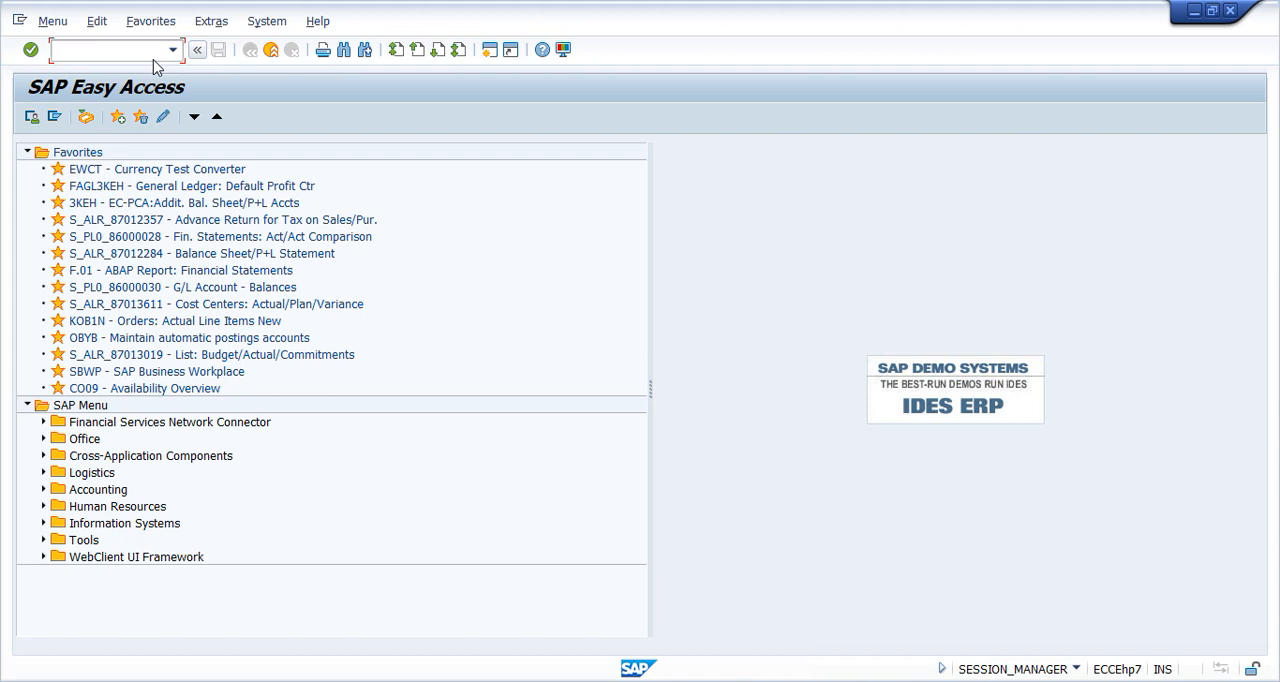
pyautogui.write('va03')
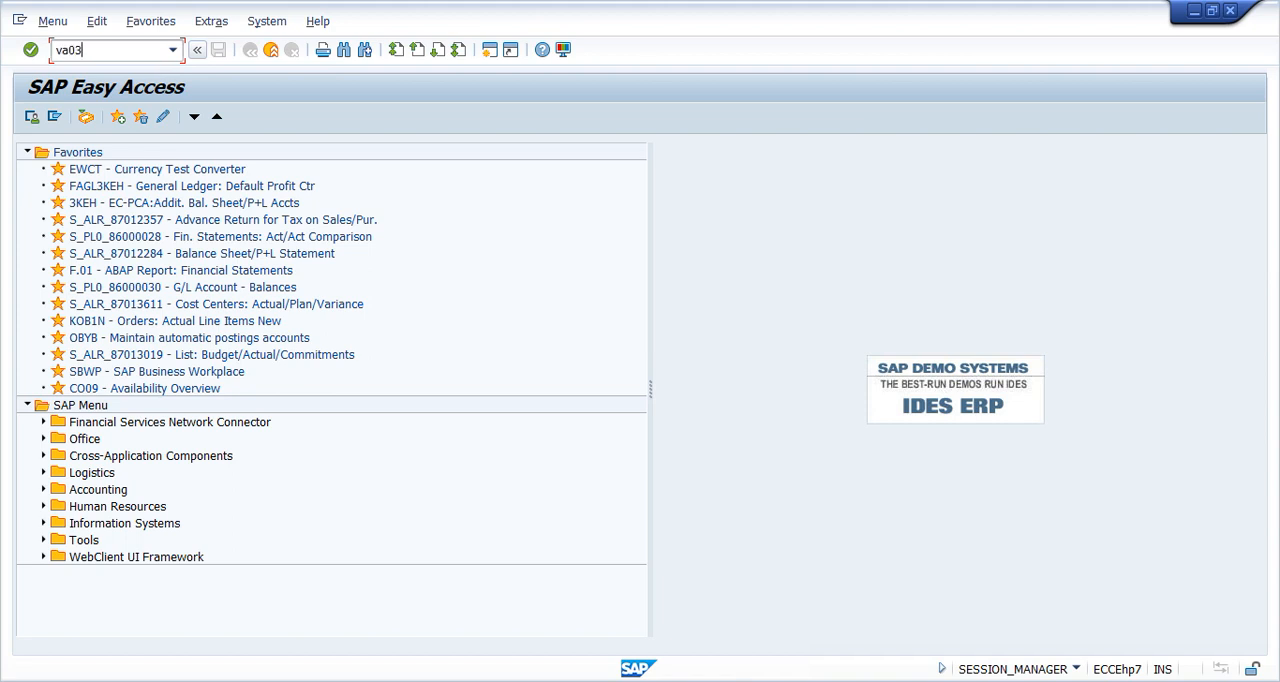
pyautogui.press('Enter')
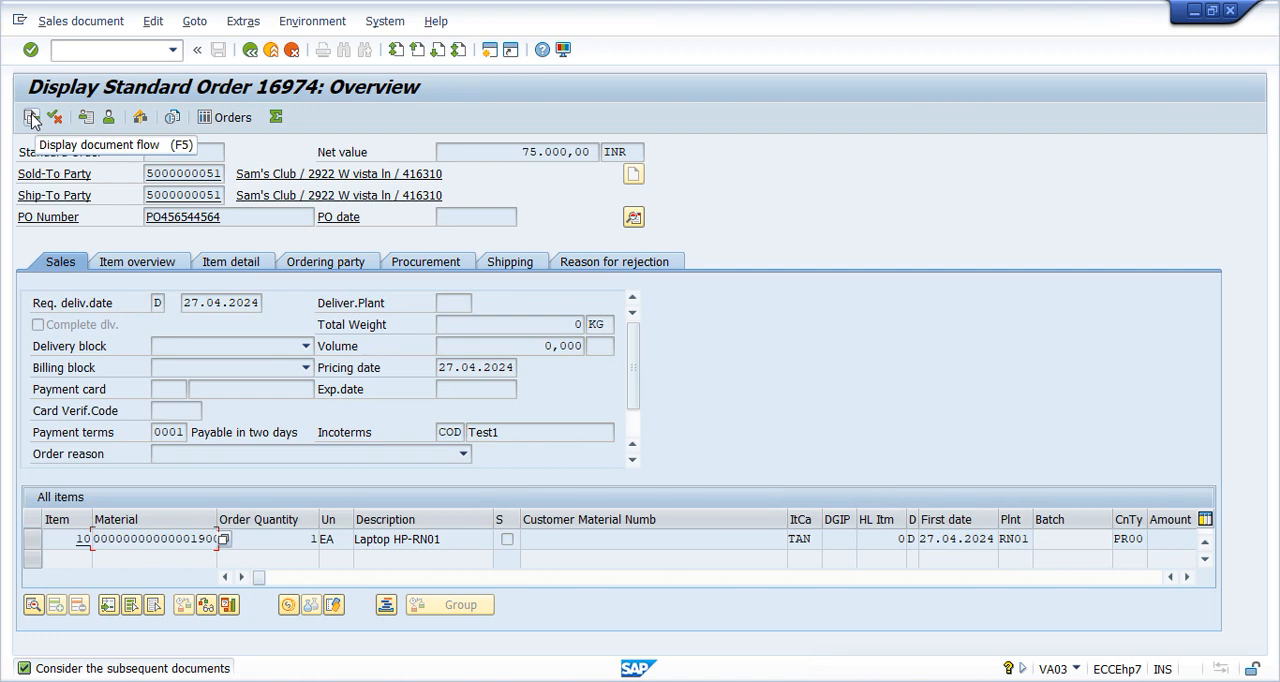
pyautogui.click(32, 116)
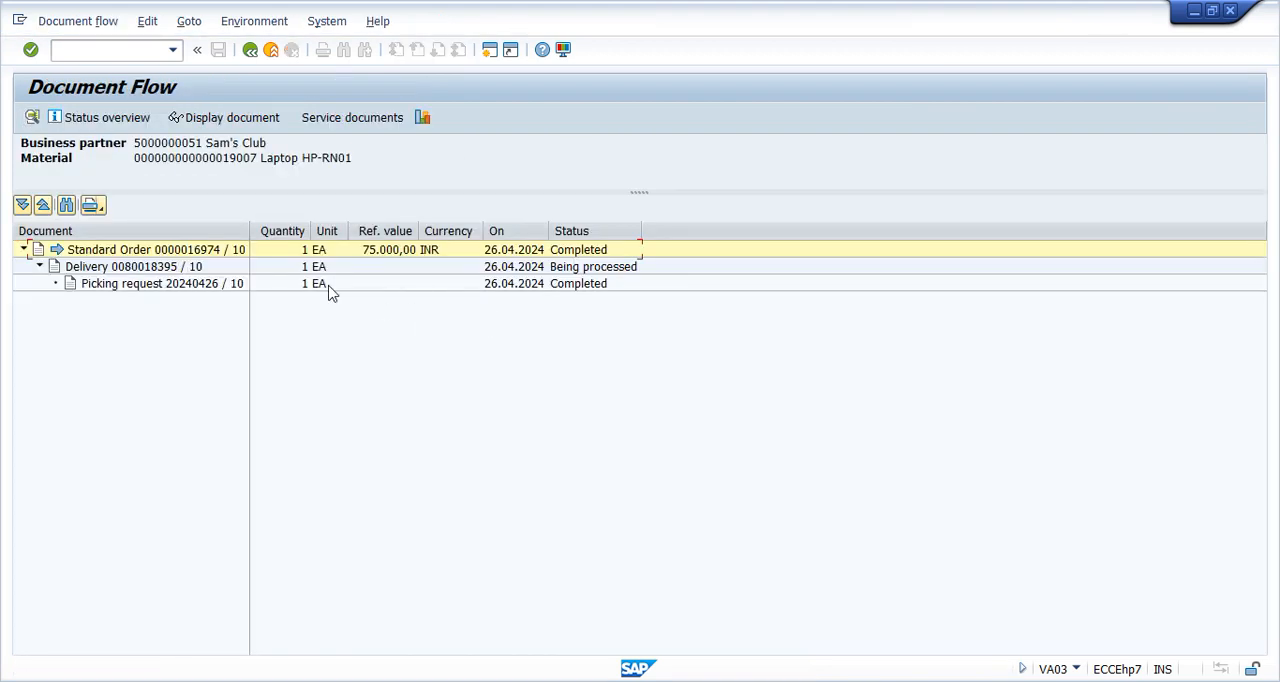
pyautogui.moveTo(170, 292)
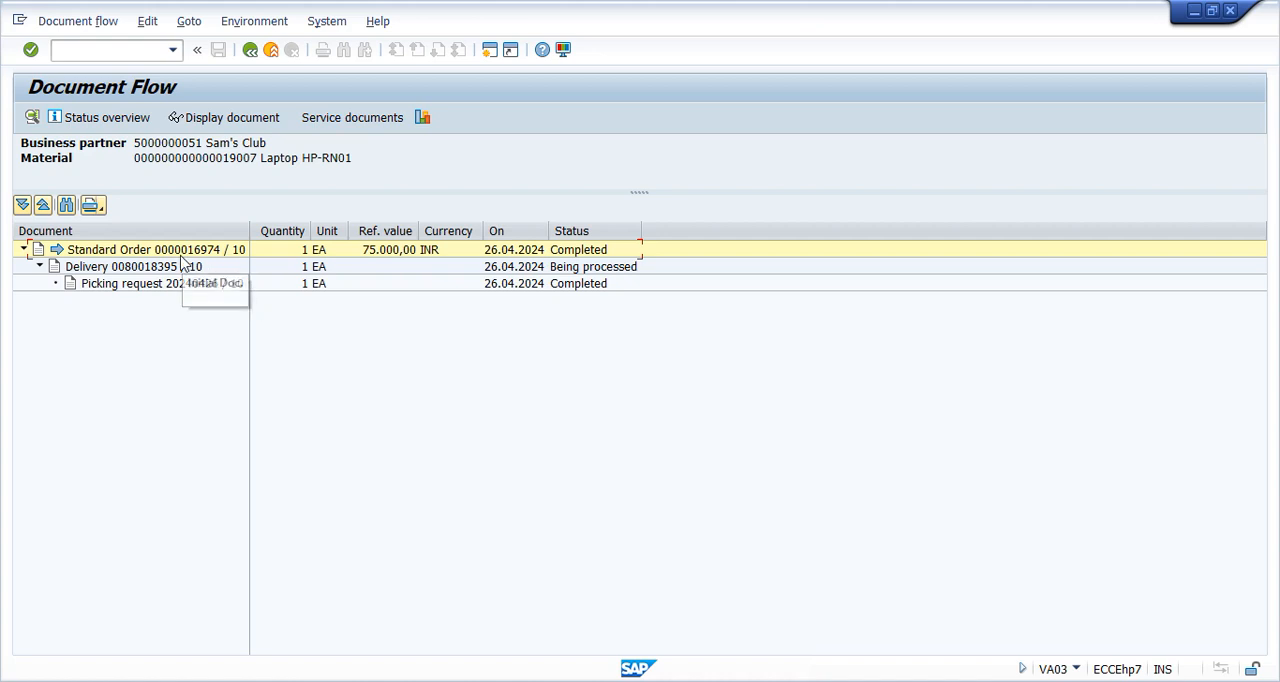
pyautogui.click(134, 266)
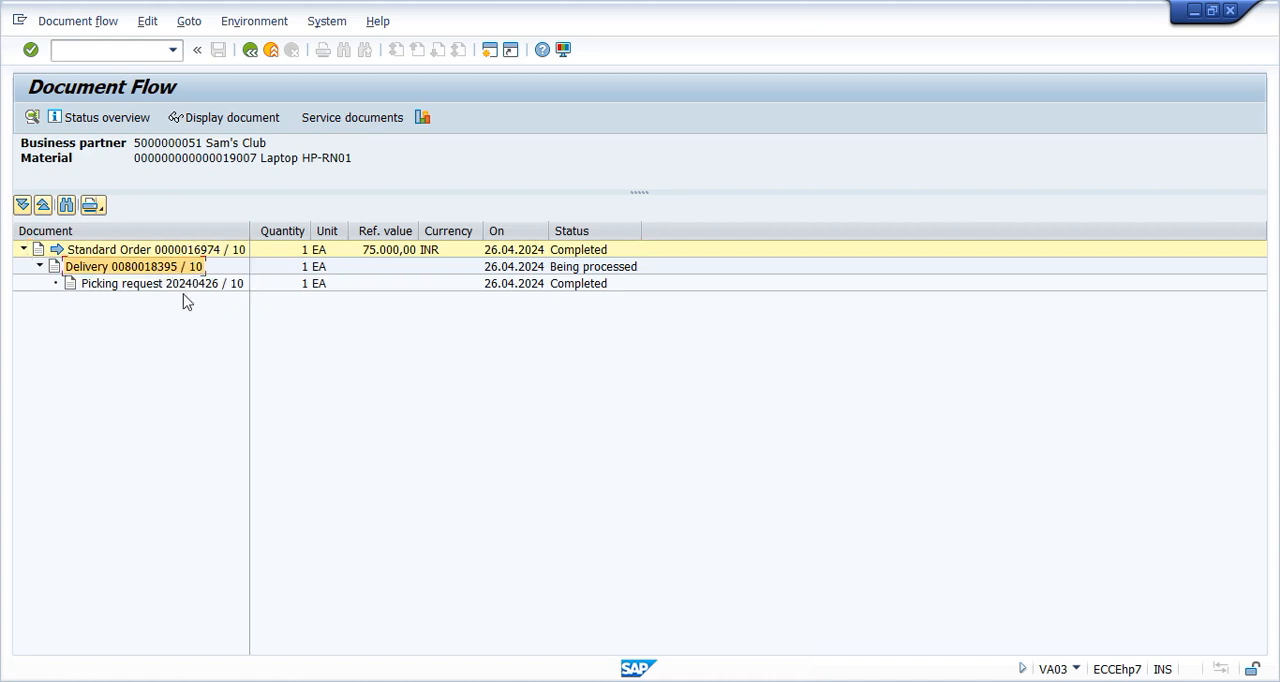
pyautogui.click(150, 284)
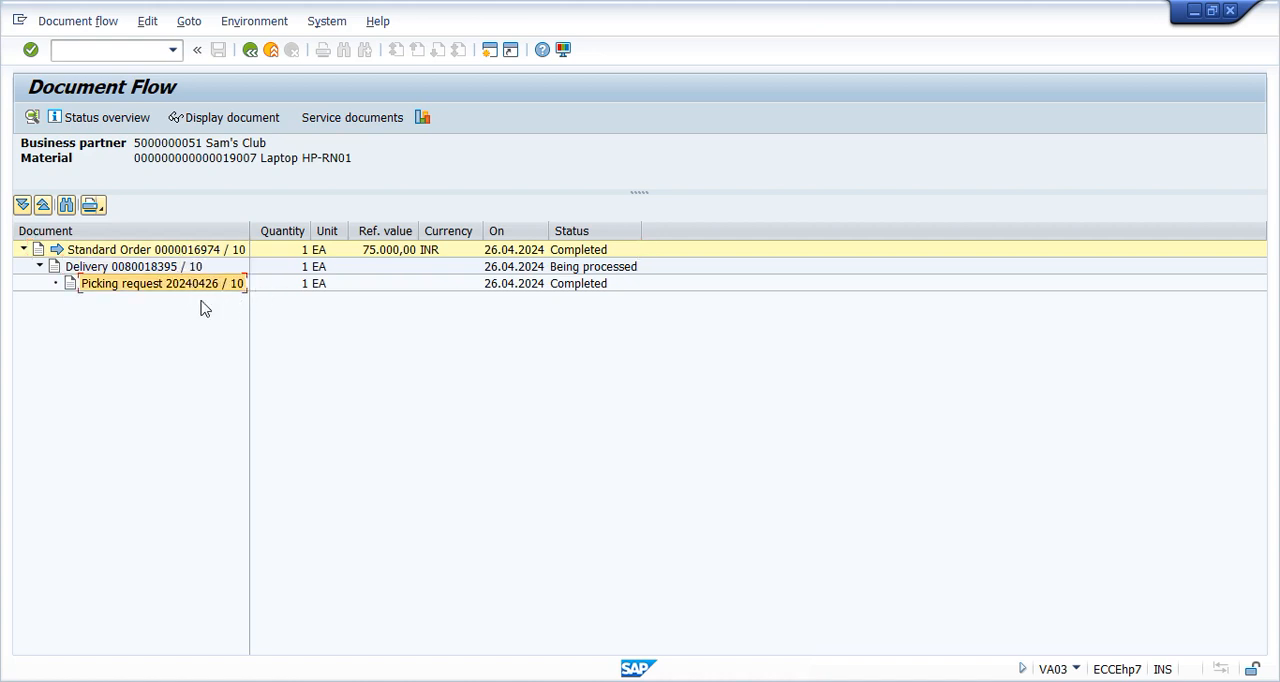
pyautogui.moveTo(184, 304)
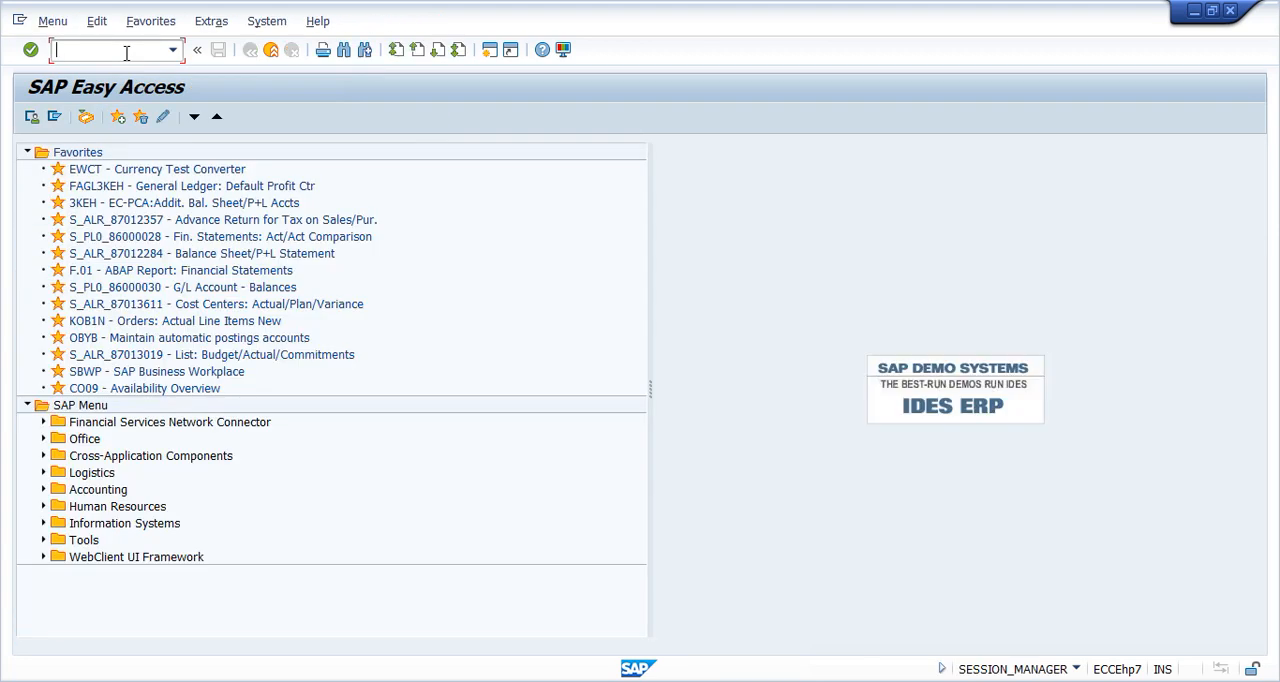
# Step: Run VL02N and open delivery 80018395 in change mode with its Laptop HP-RN01 item
pyautogui.write('VL01n')
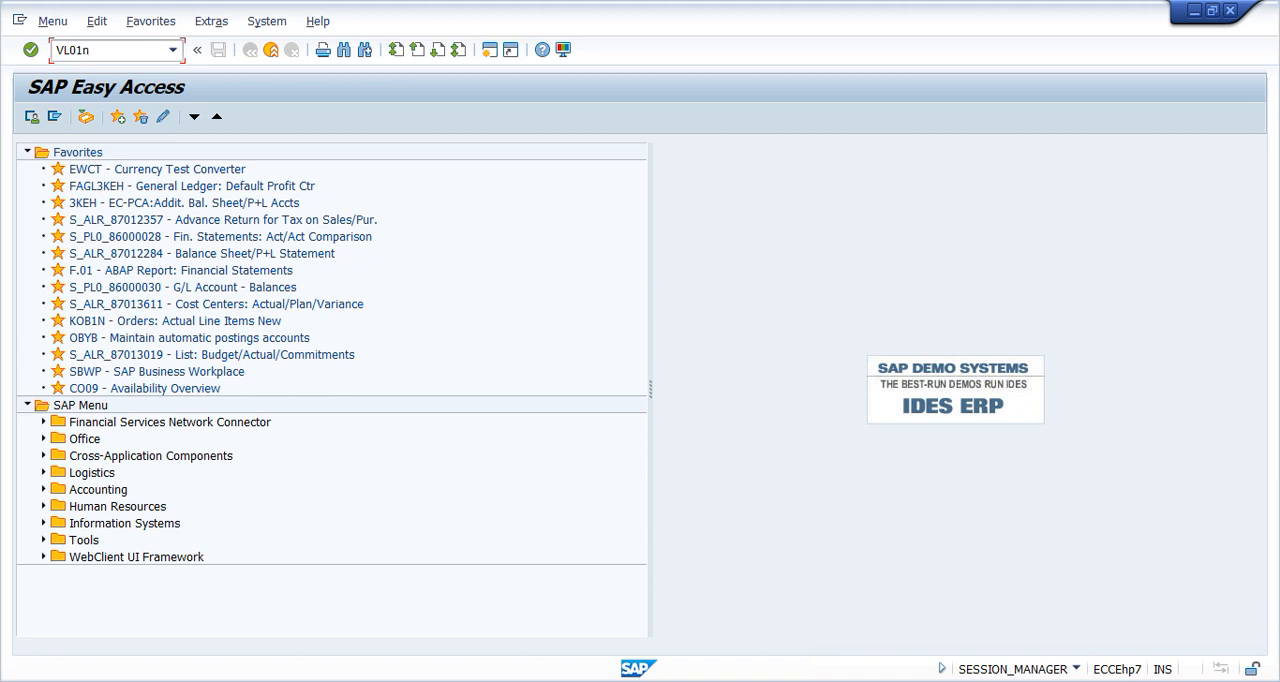
pyautogui.write('VL02n')
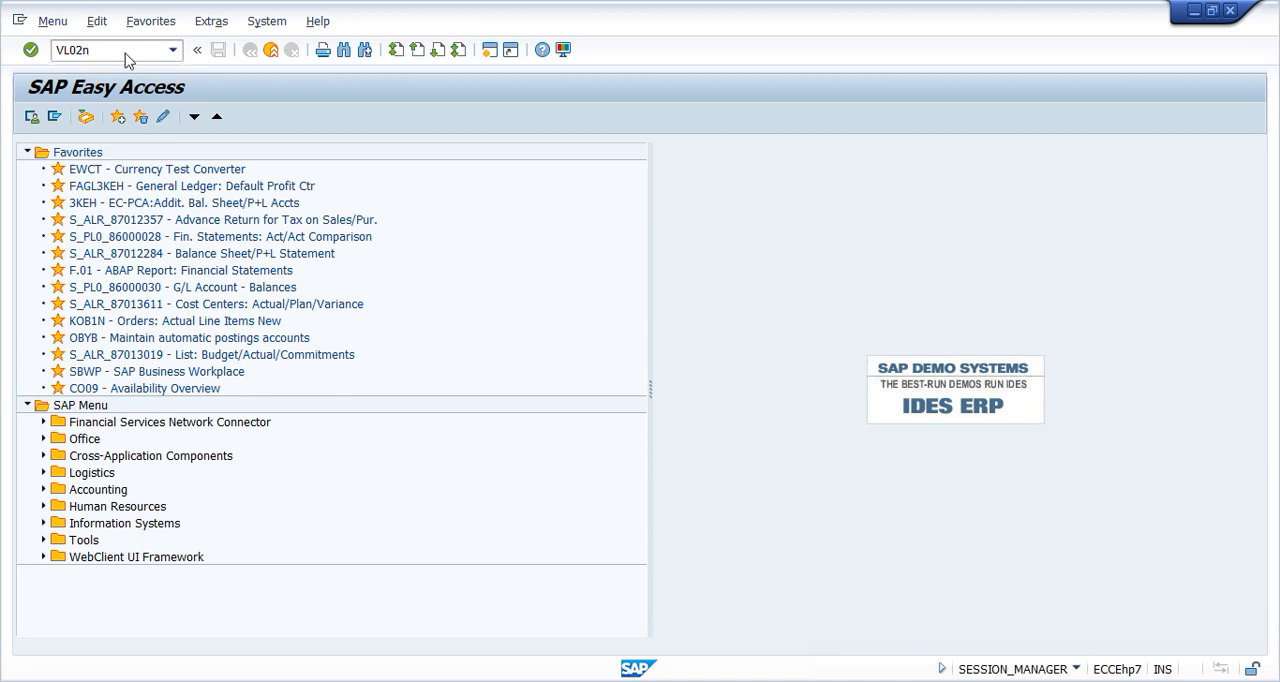
pyautogui.press('Enter')
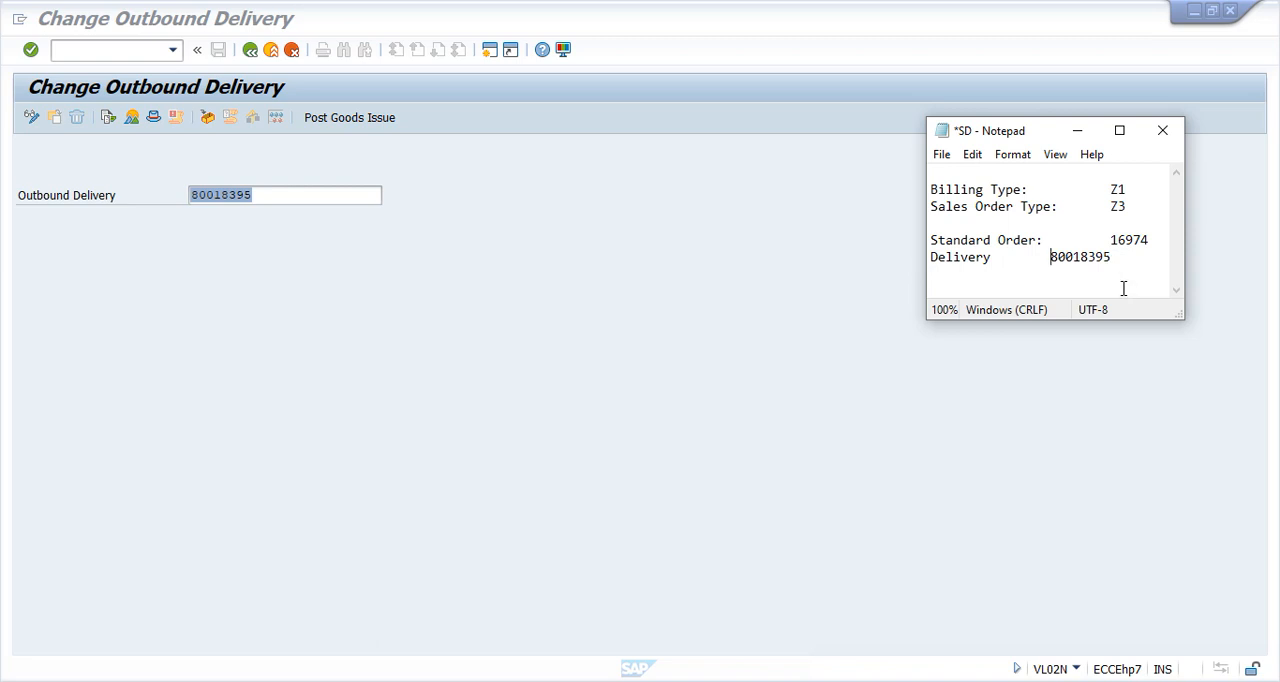
pyautogui.click(284, 196)
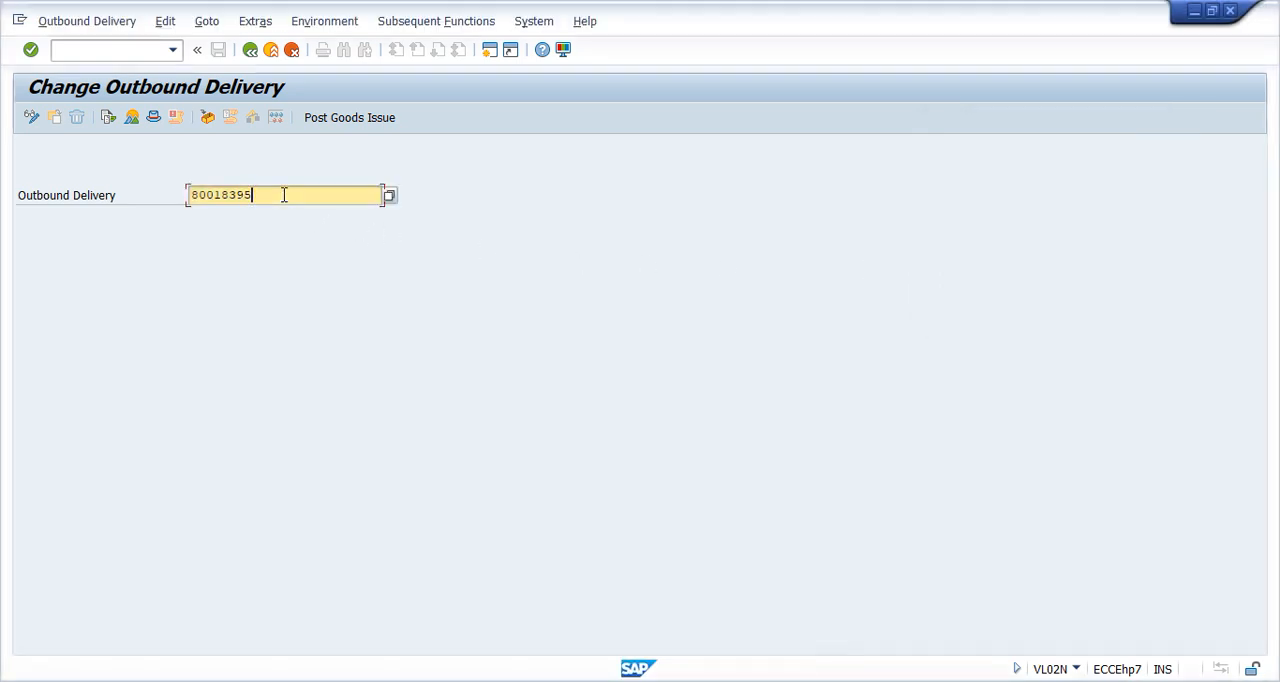
pyautogui.press('Enter')
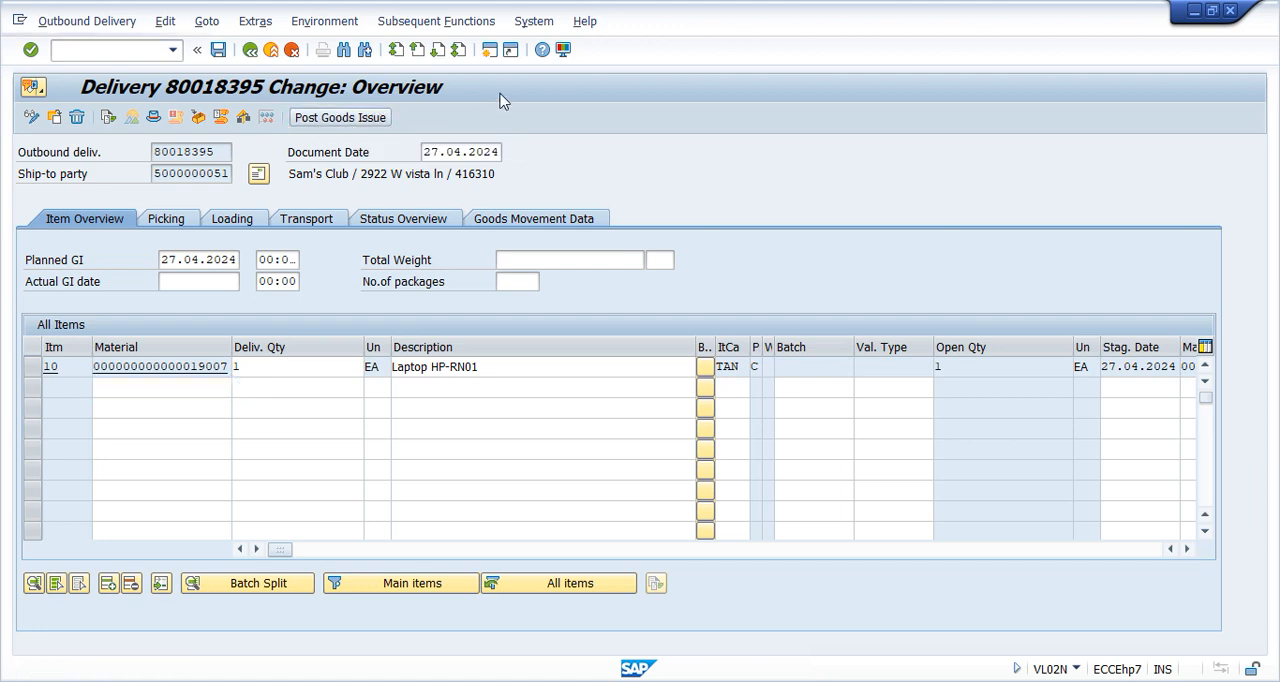
# Step: Post goods issue for delivery 80018395 after giving the item storage location RN01
pyautogui.click(340, 116)
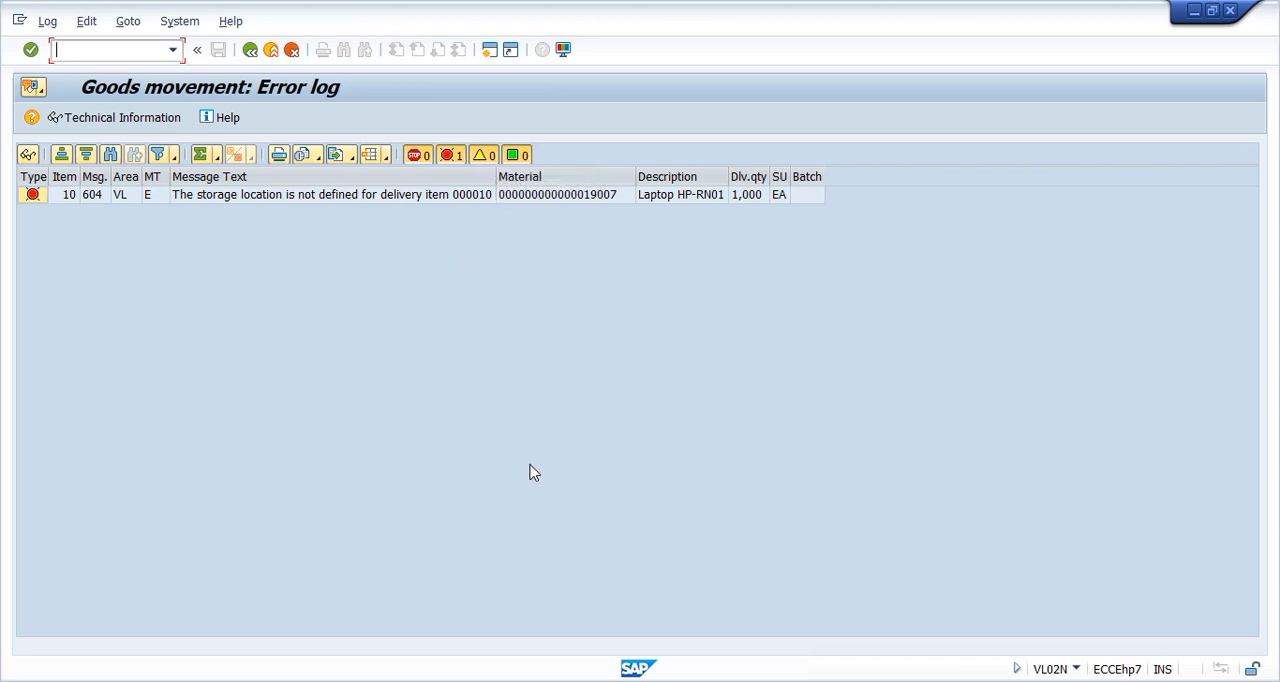
pyautogui.moveTo(472, 210)
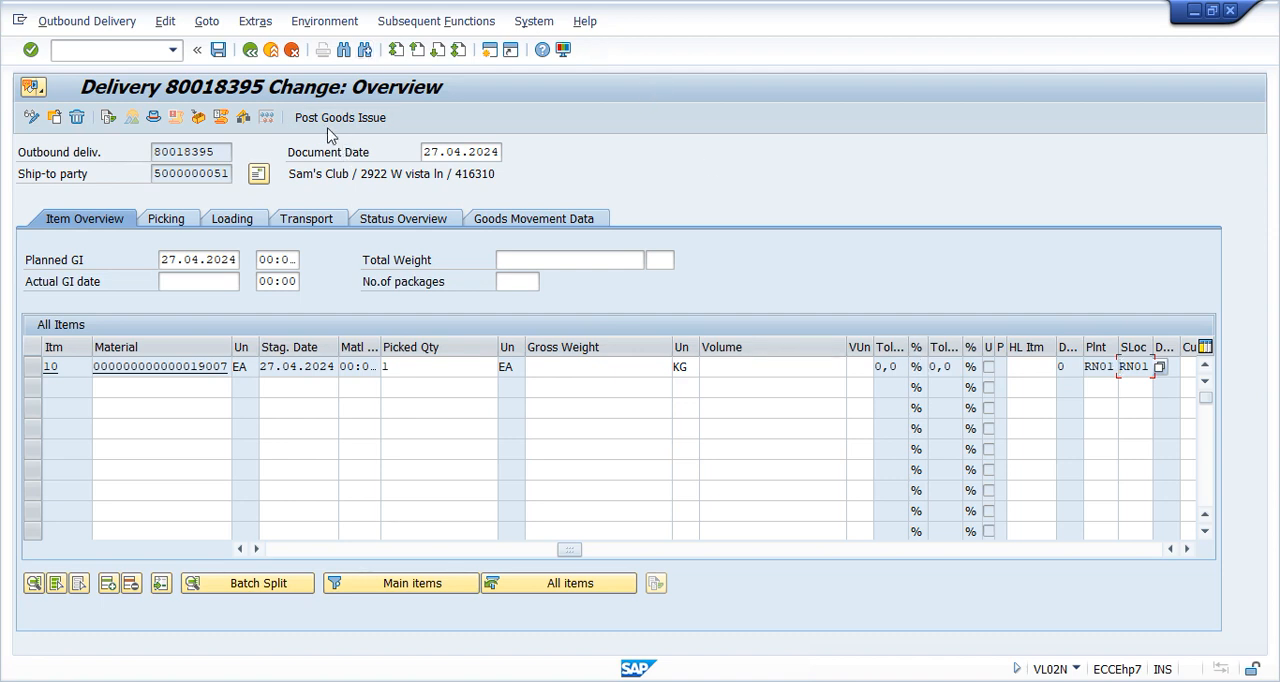
pyautogui.moveTo(352, 124)
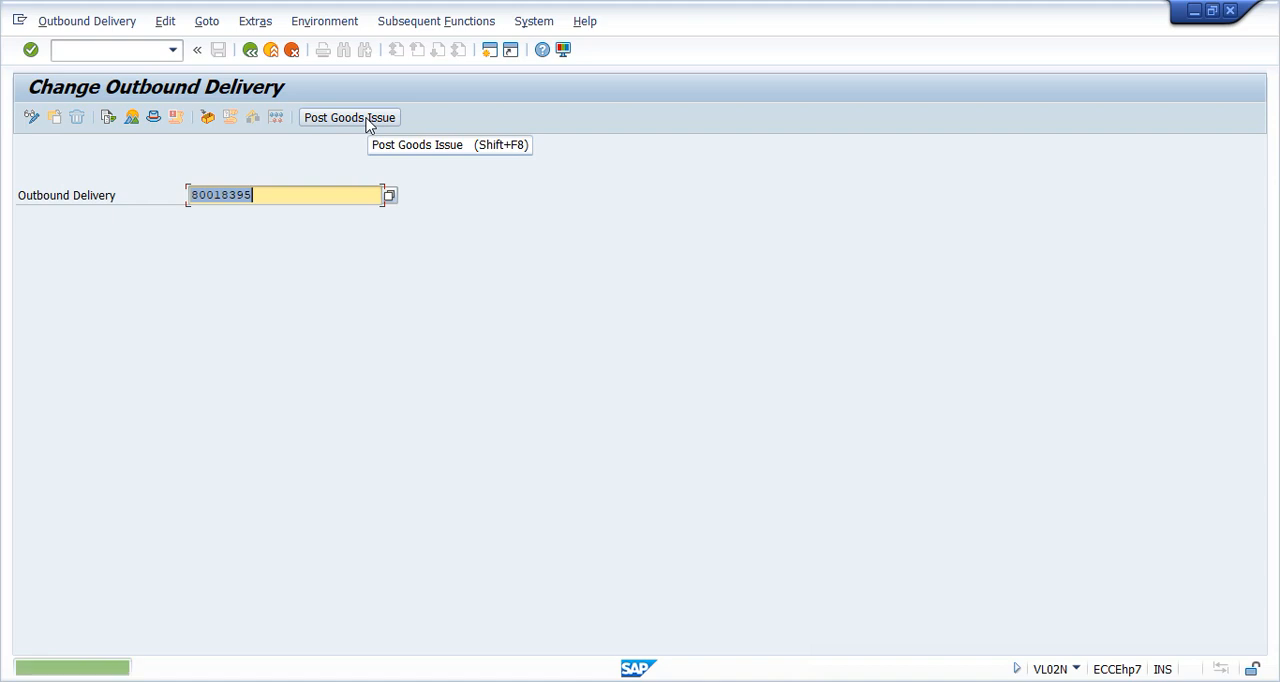
pyautogui.click(348, 116)
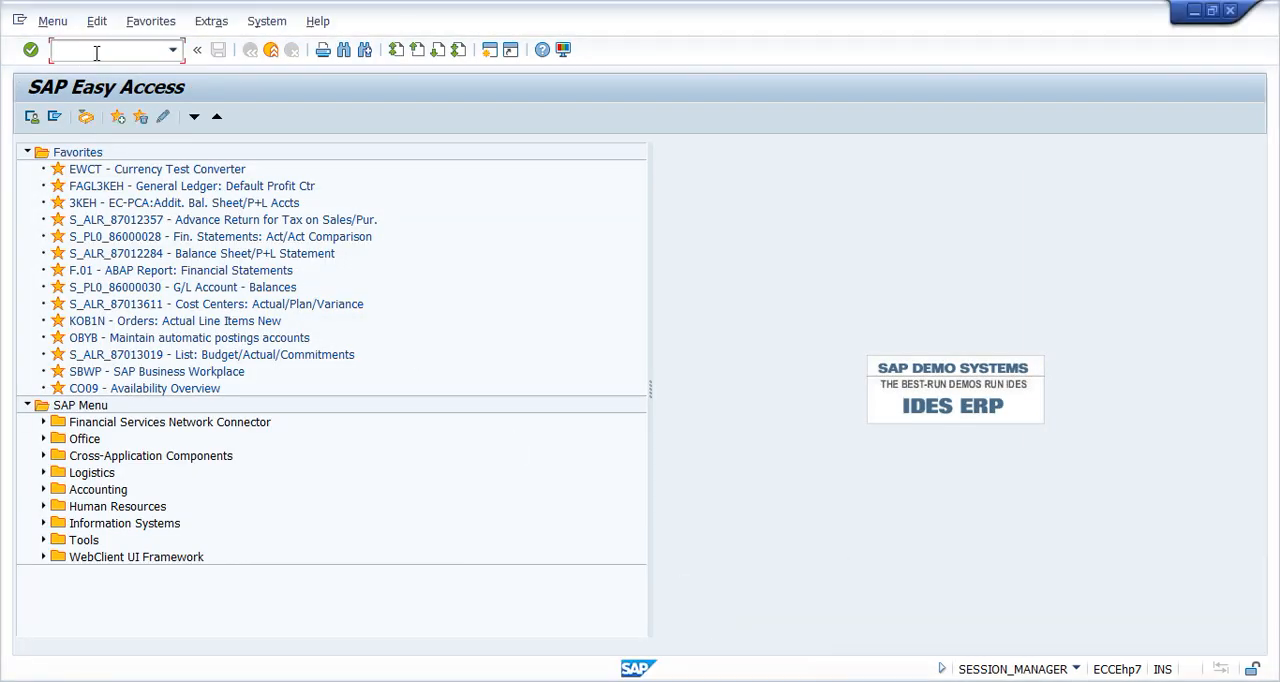
# Step: Display sales order 16974 via VA03 and show its document flow
pyautogui.write('va')
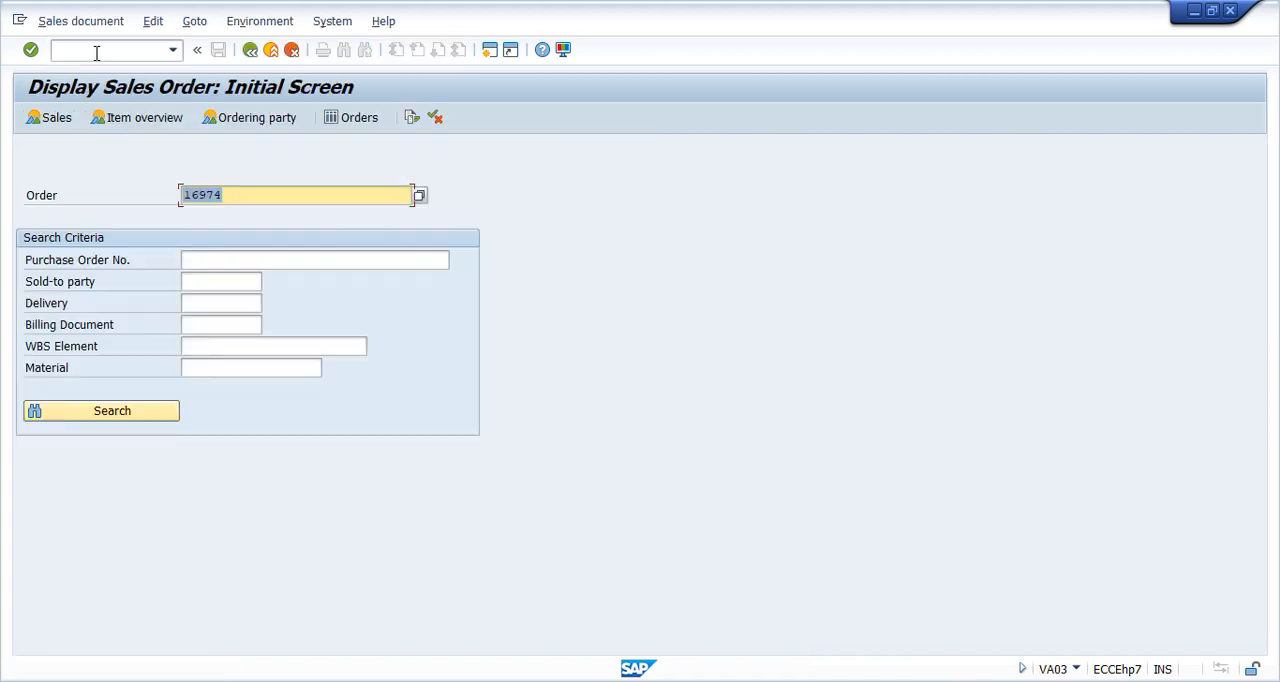
pyautogui.press('Enter')
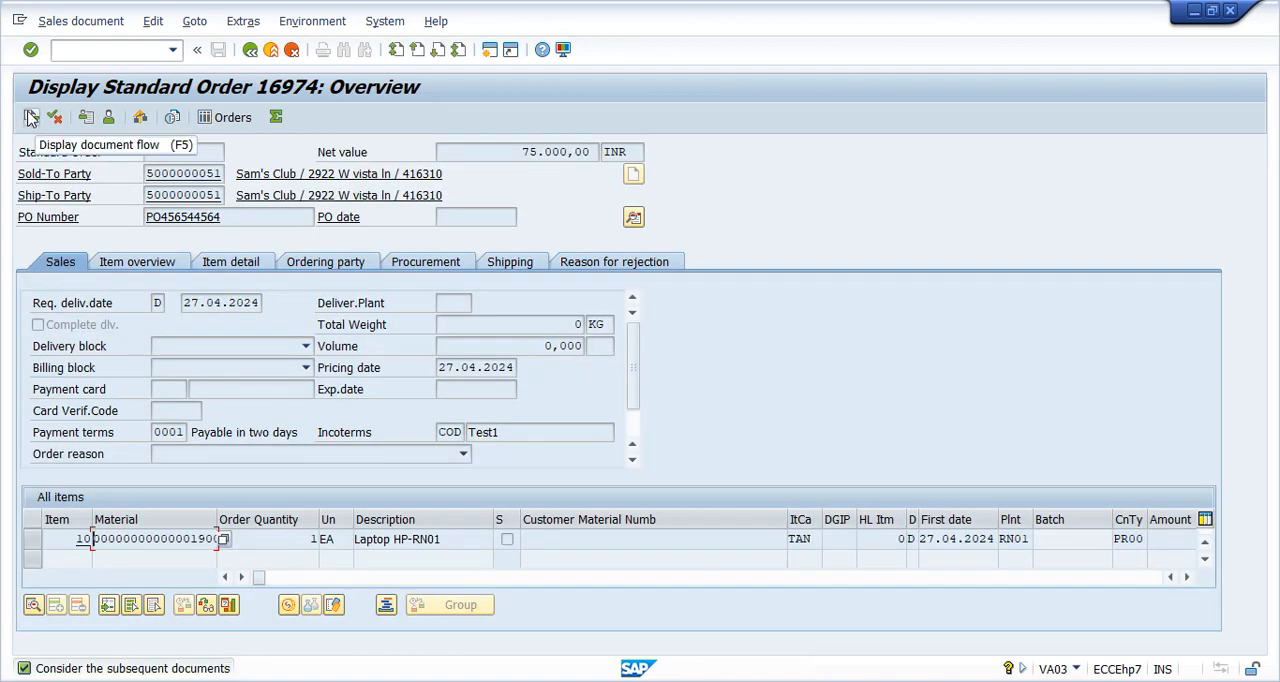
pyautogui.click(30, 116)
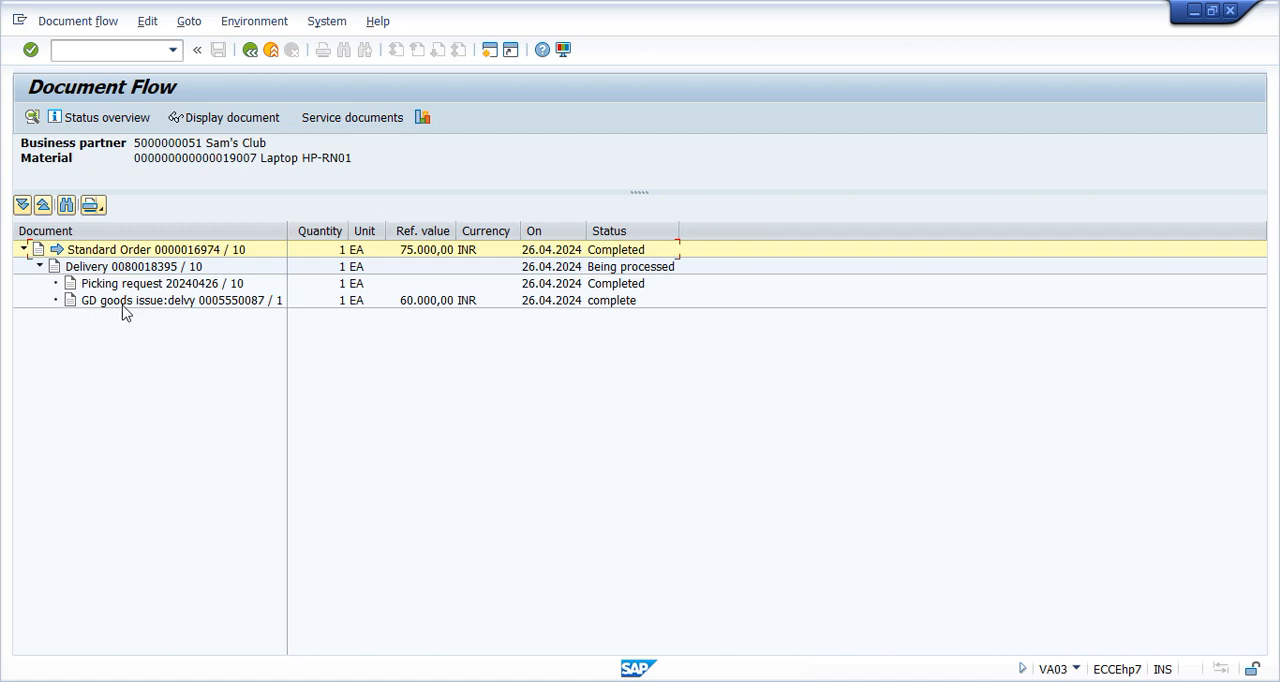
pyautogui.click(162, 300)
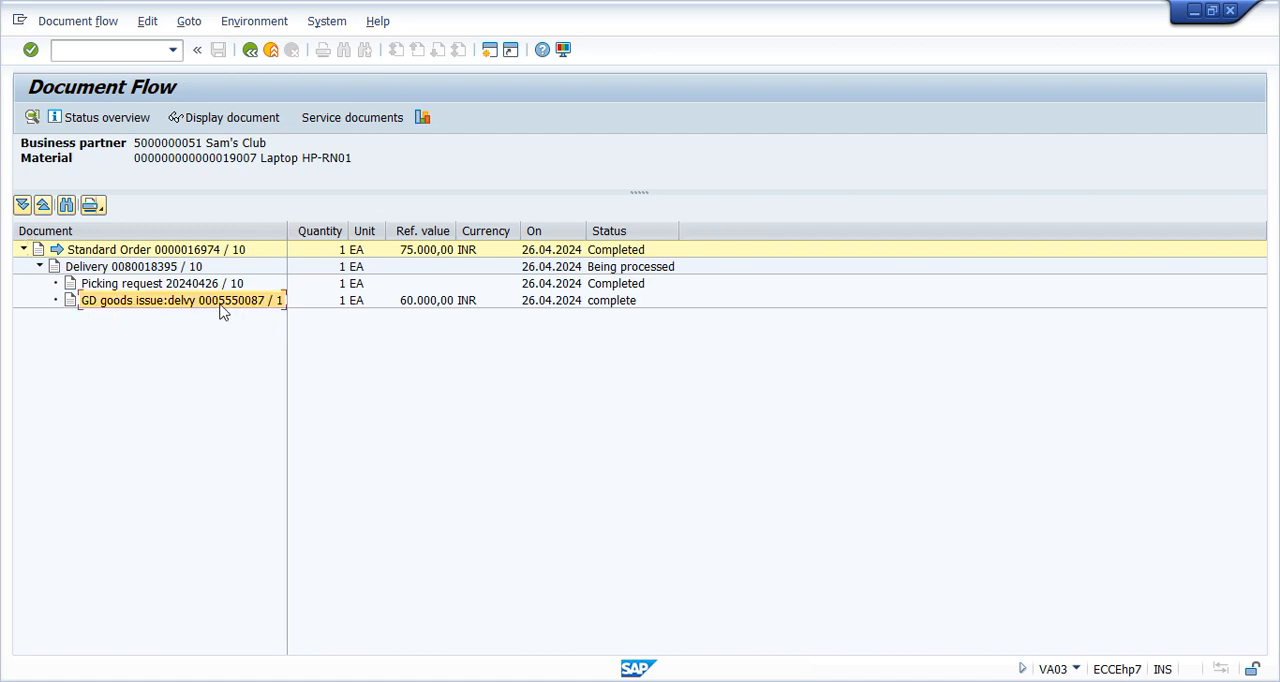
pyautogui.moveTo(240, 312)
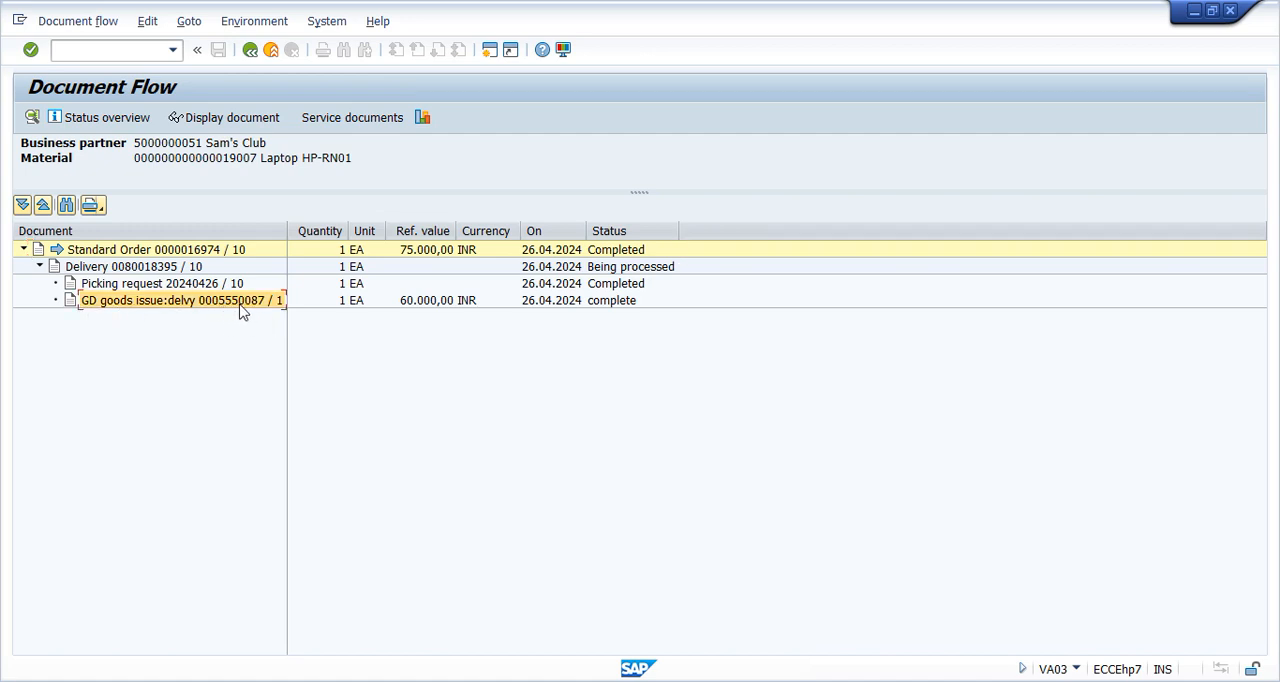
pyautogui.moveTo(228, 316)
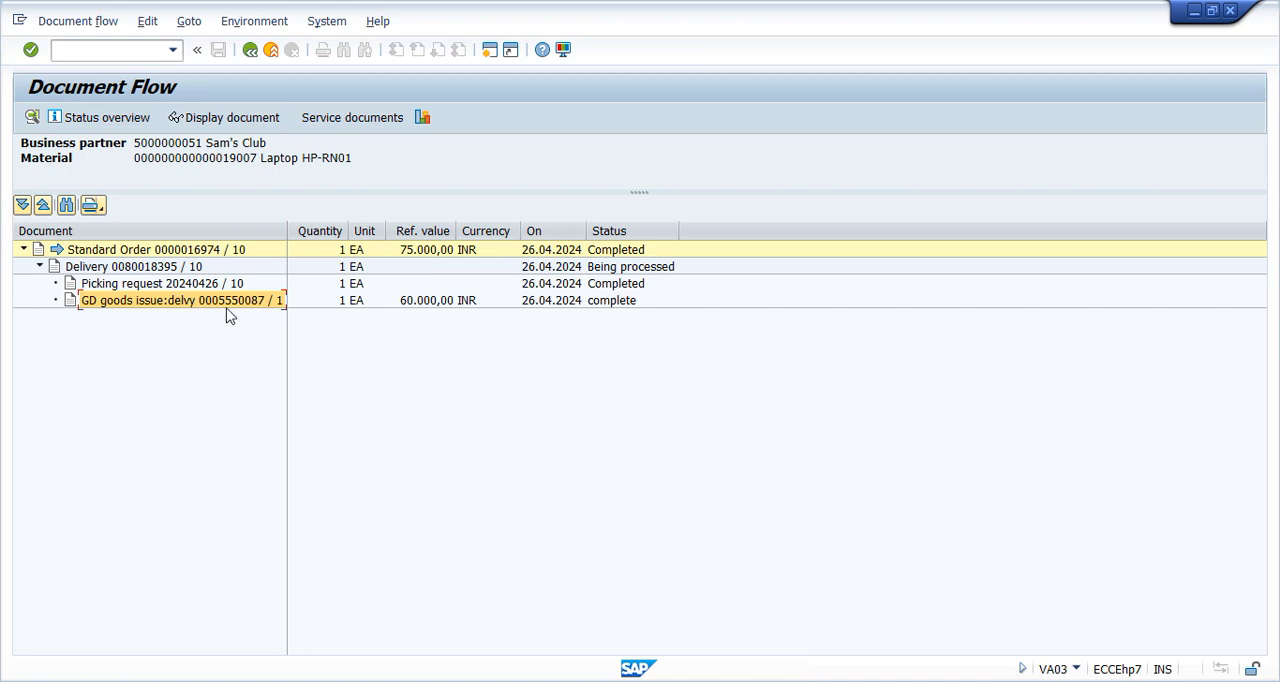
pyautogui.doubleClick(180, 300)
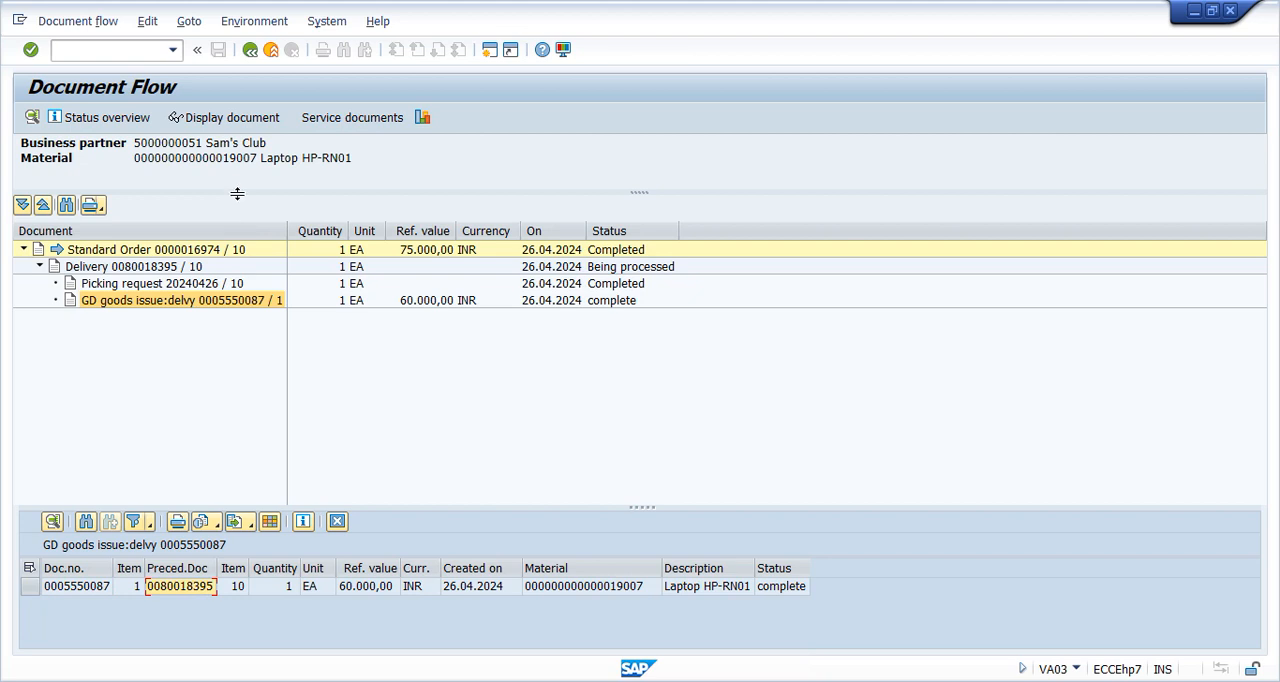
# Step: Display material document 5550087, movement type 601 for one Laptop HP-RN01 from plant RN01
pyautogui.click(224, 116)
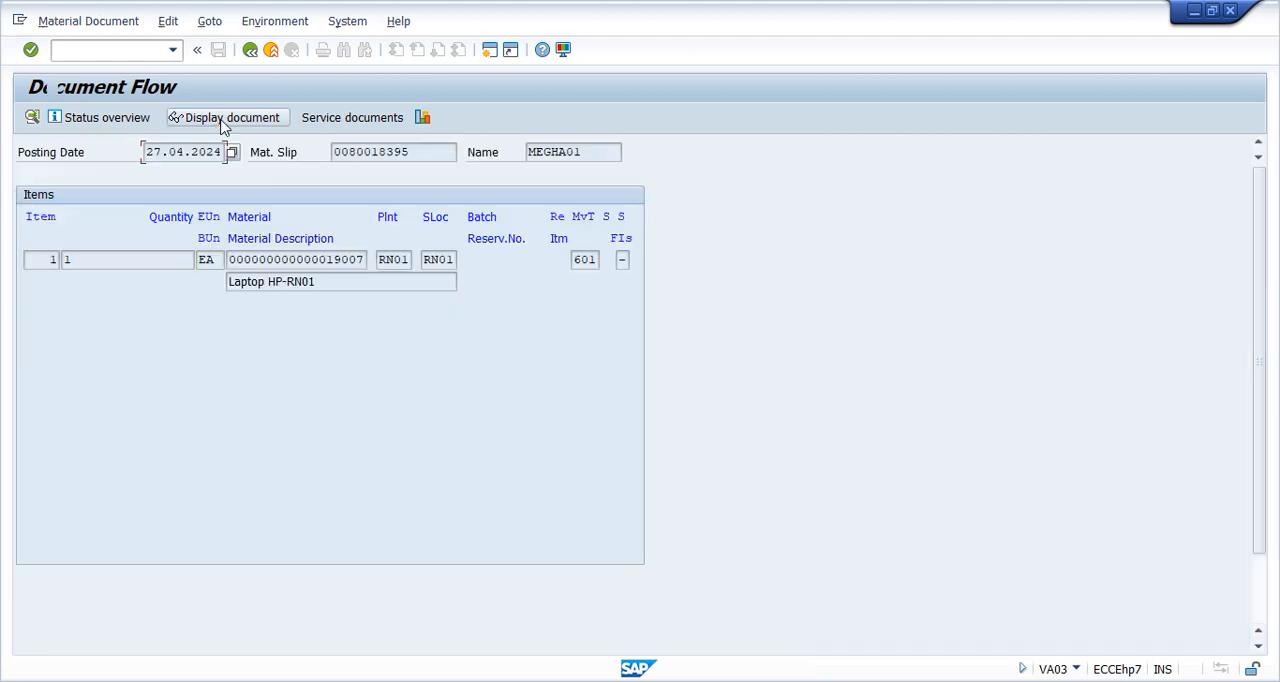
pyautogui.click(232, 116)
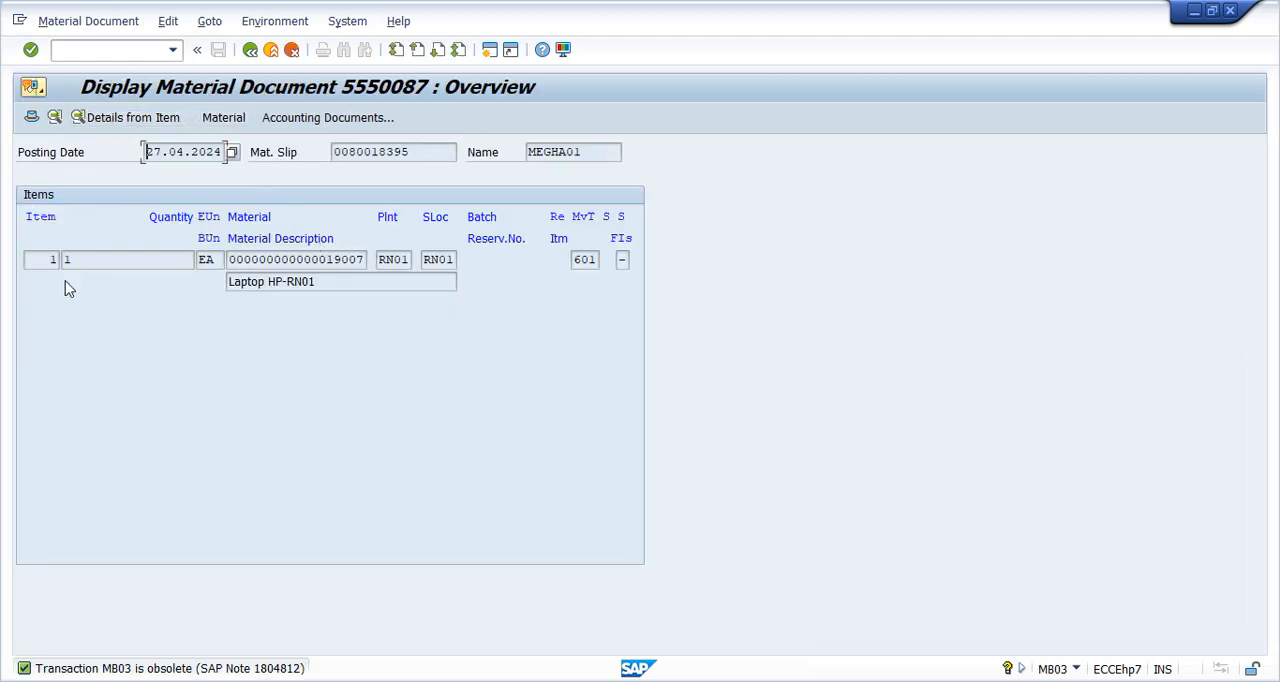
pyautogui.moveTo(576, 300)
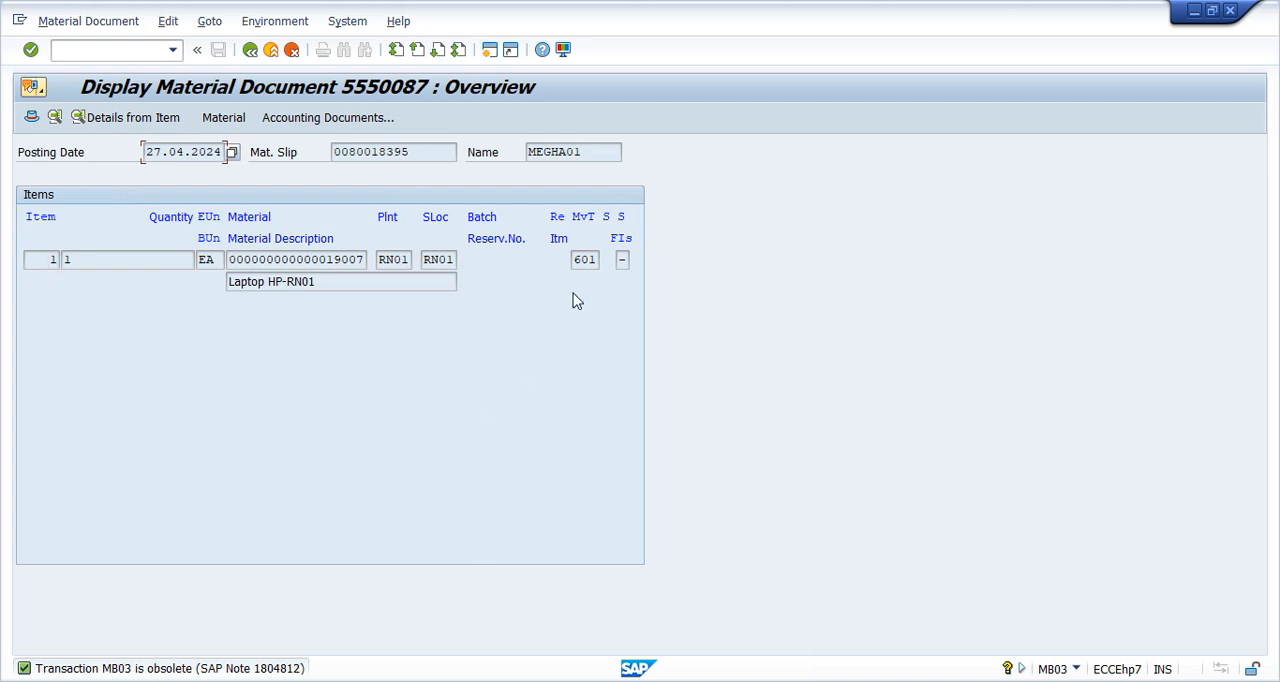
pyautogui.moveTo(256, 316)
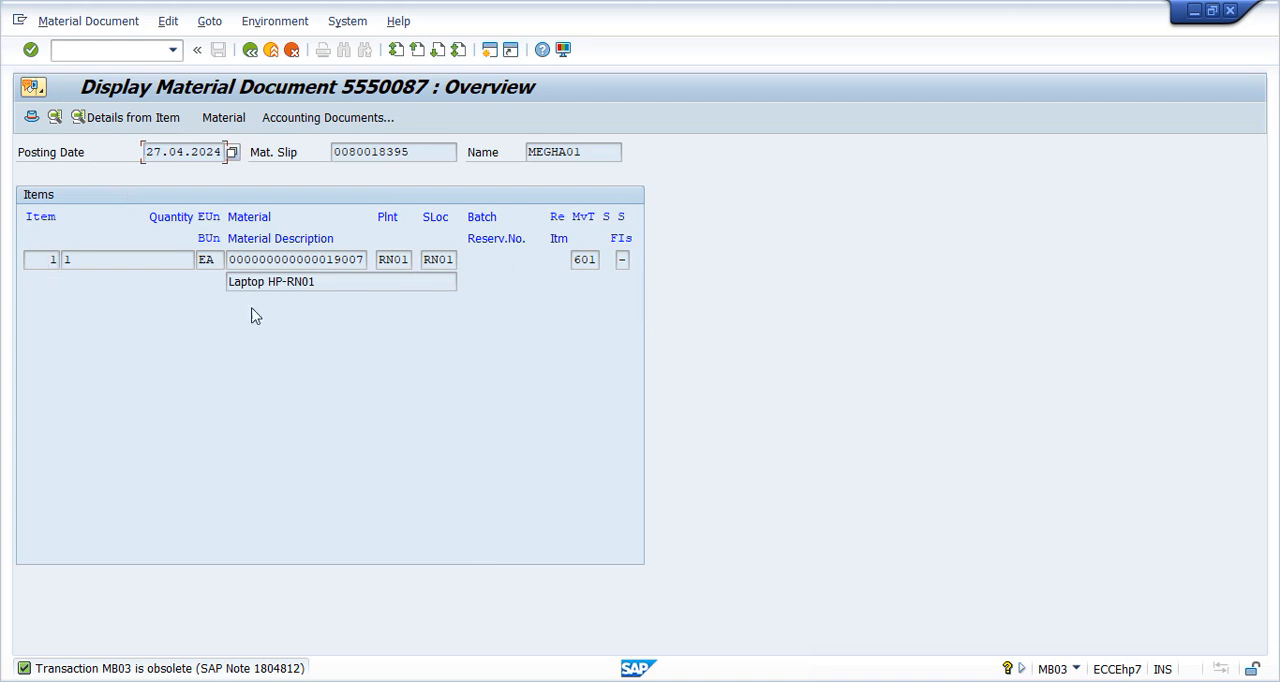
pyautogui.moveTo(596, 298)
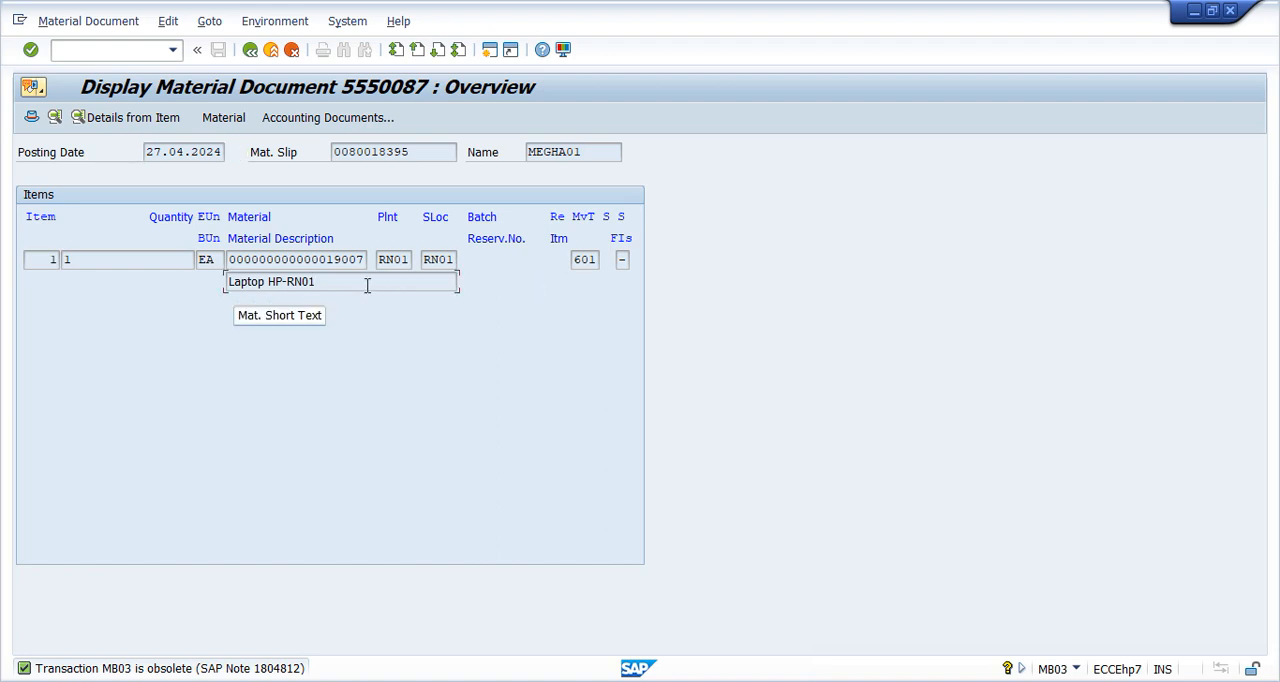
pyautogui.click(340, 280)
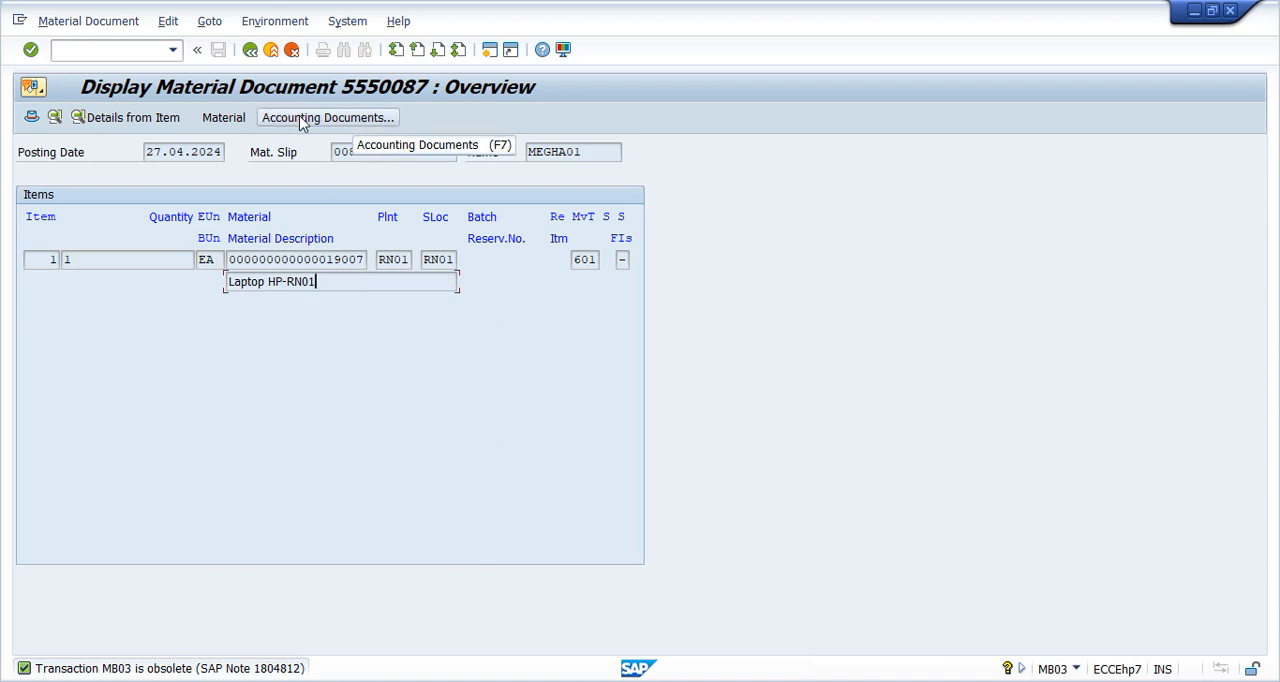
pyautogui.click(328, 116)
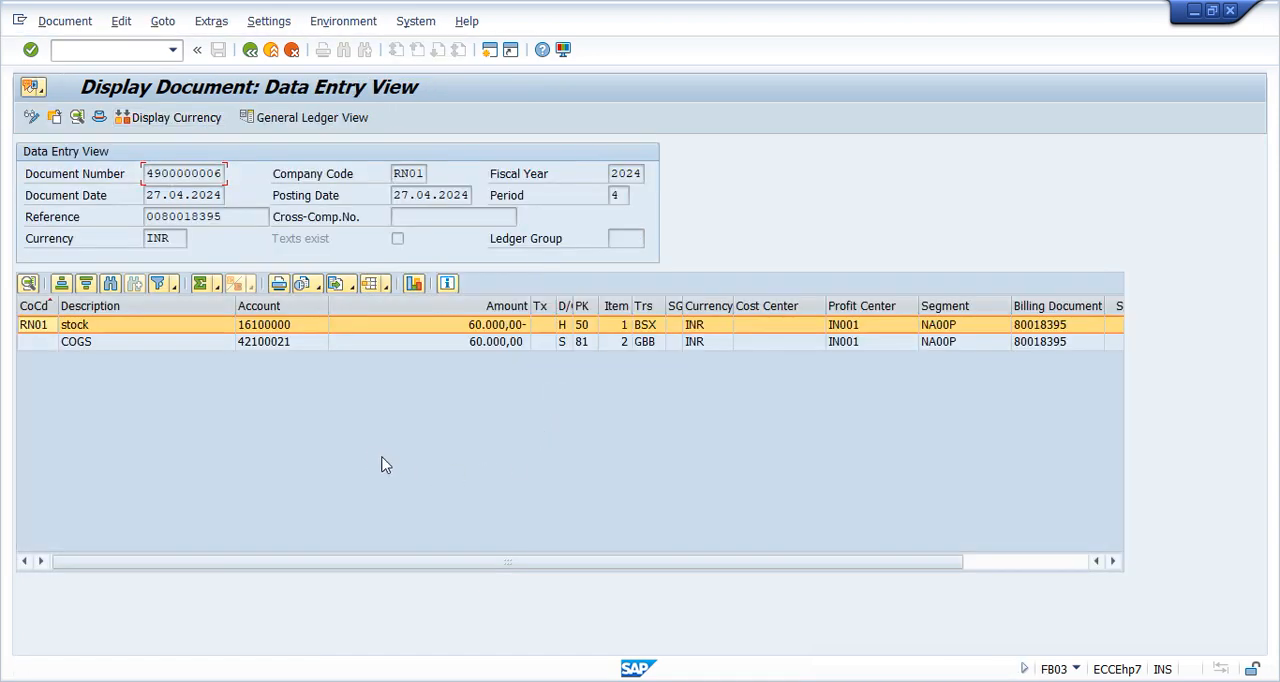
pyautogui.click(76, 340)
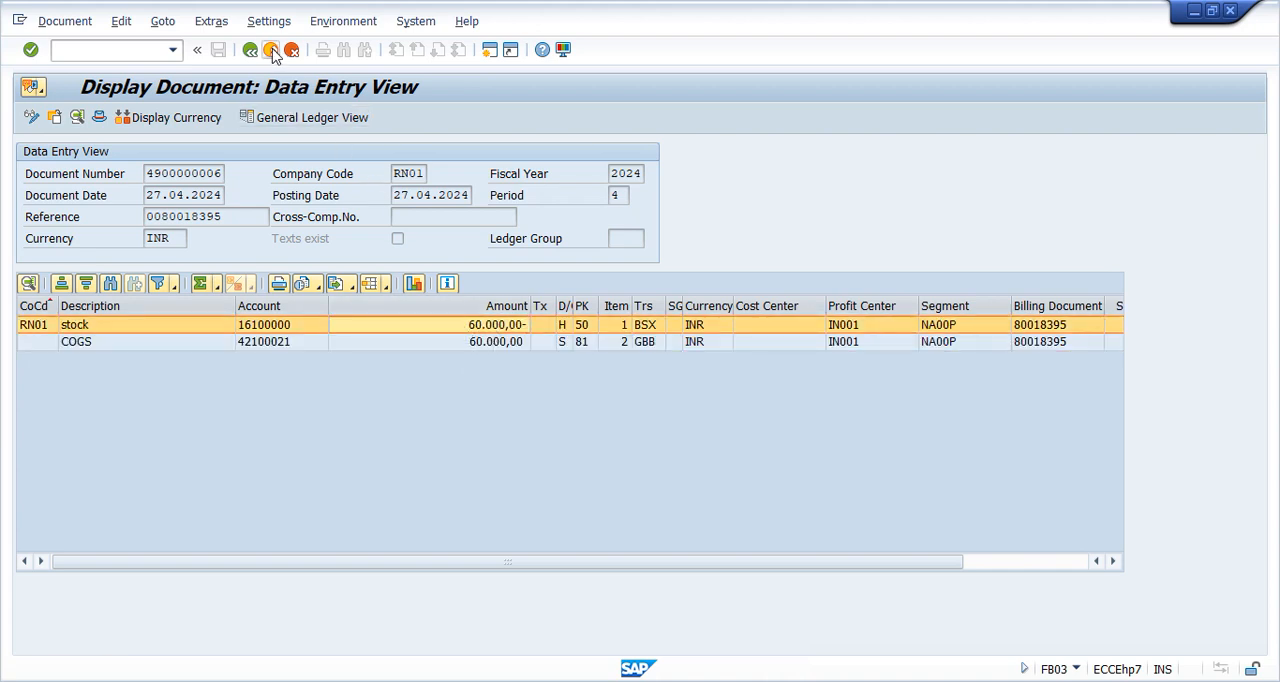
pyautogui.click(250, 50)
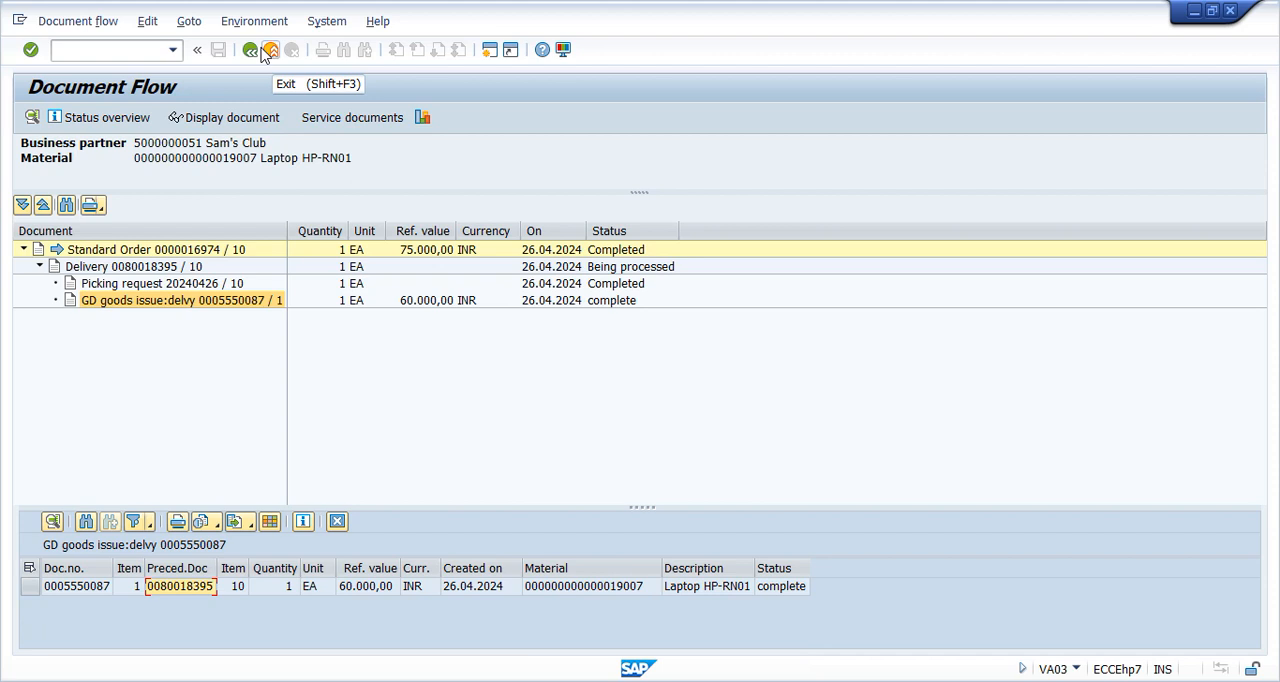